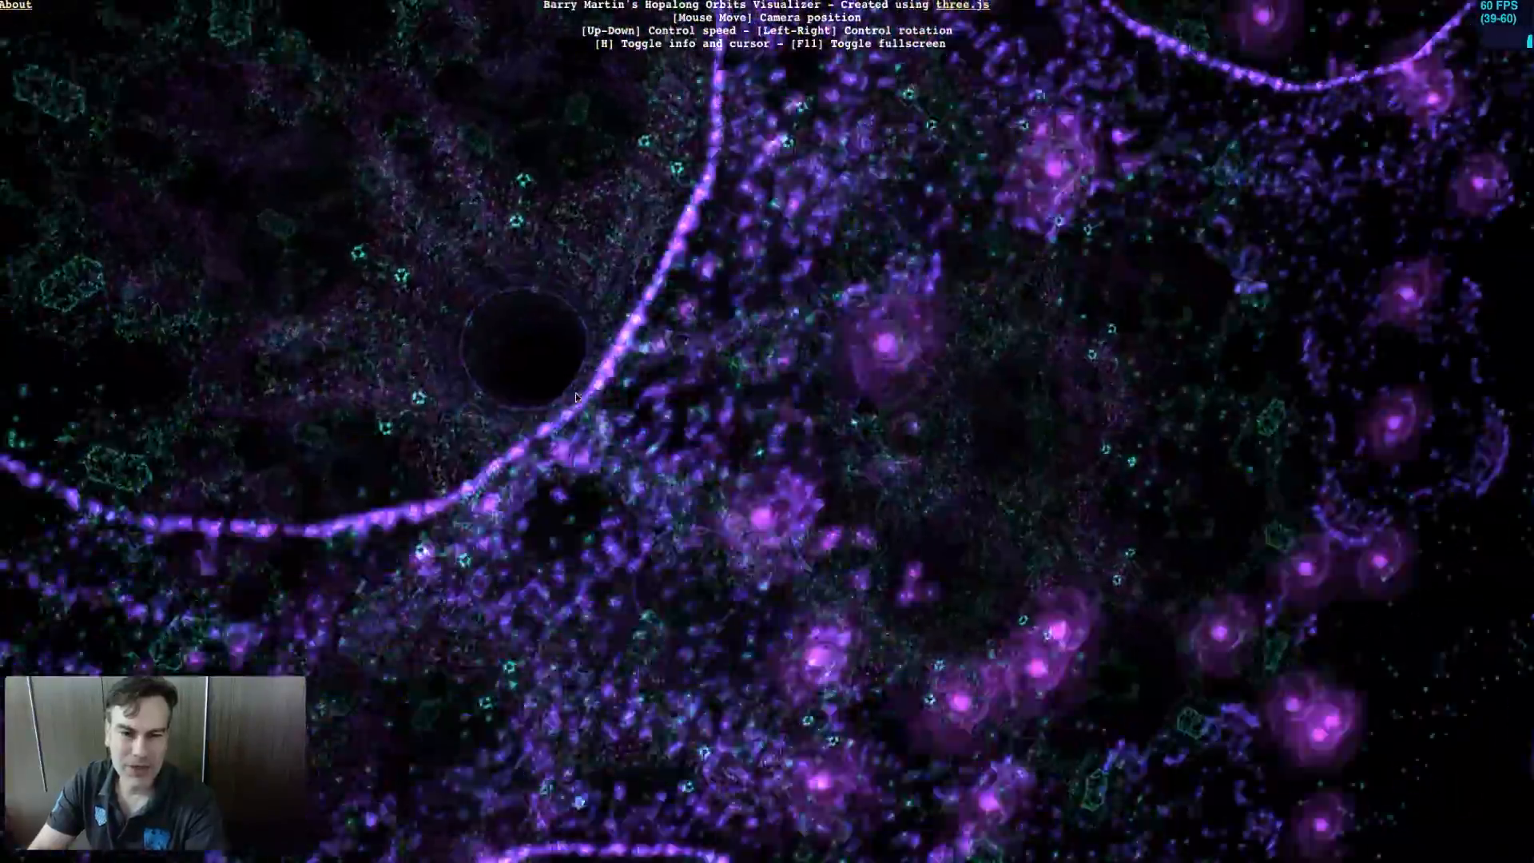
{"action": "mouse_move", "coordinate": [516, 511]}
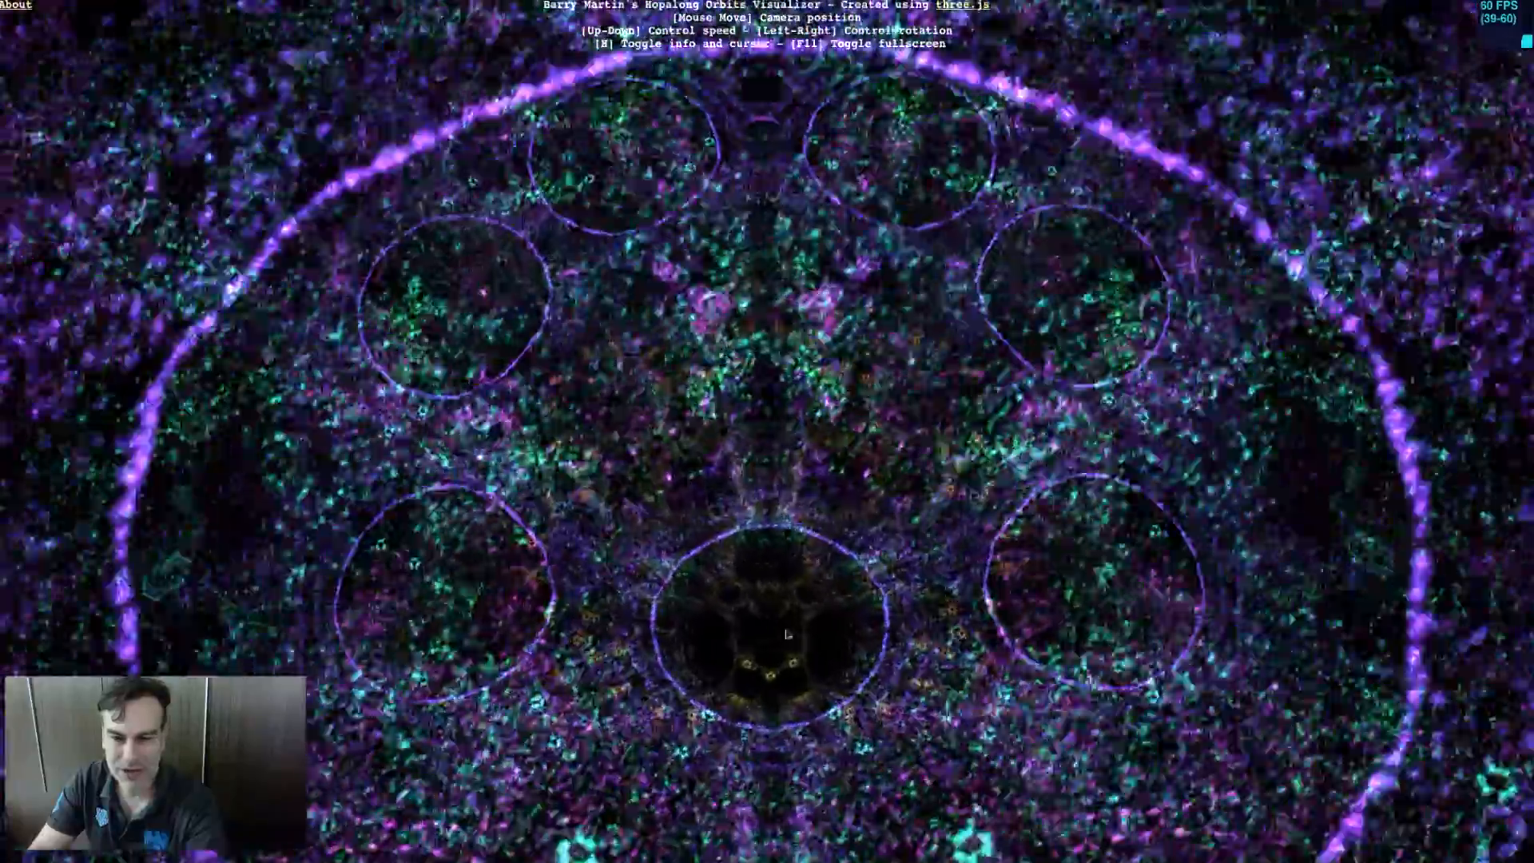
{"action": "mouse_move", "coordinate": [883, 609]}
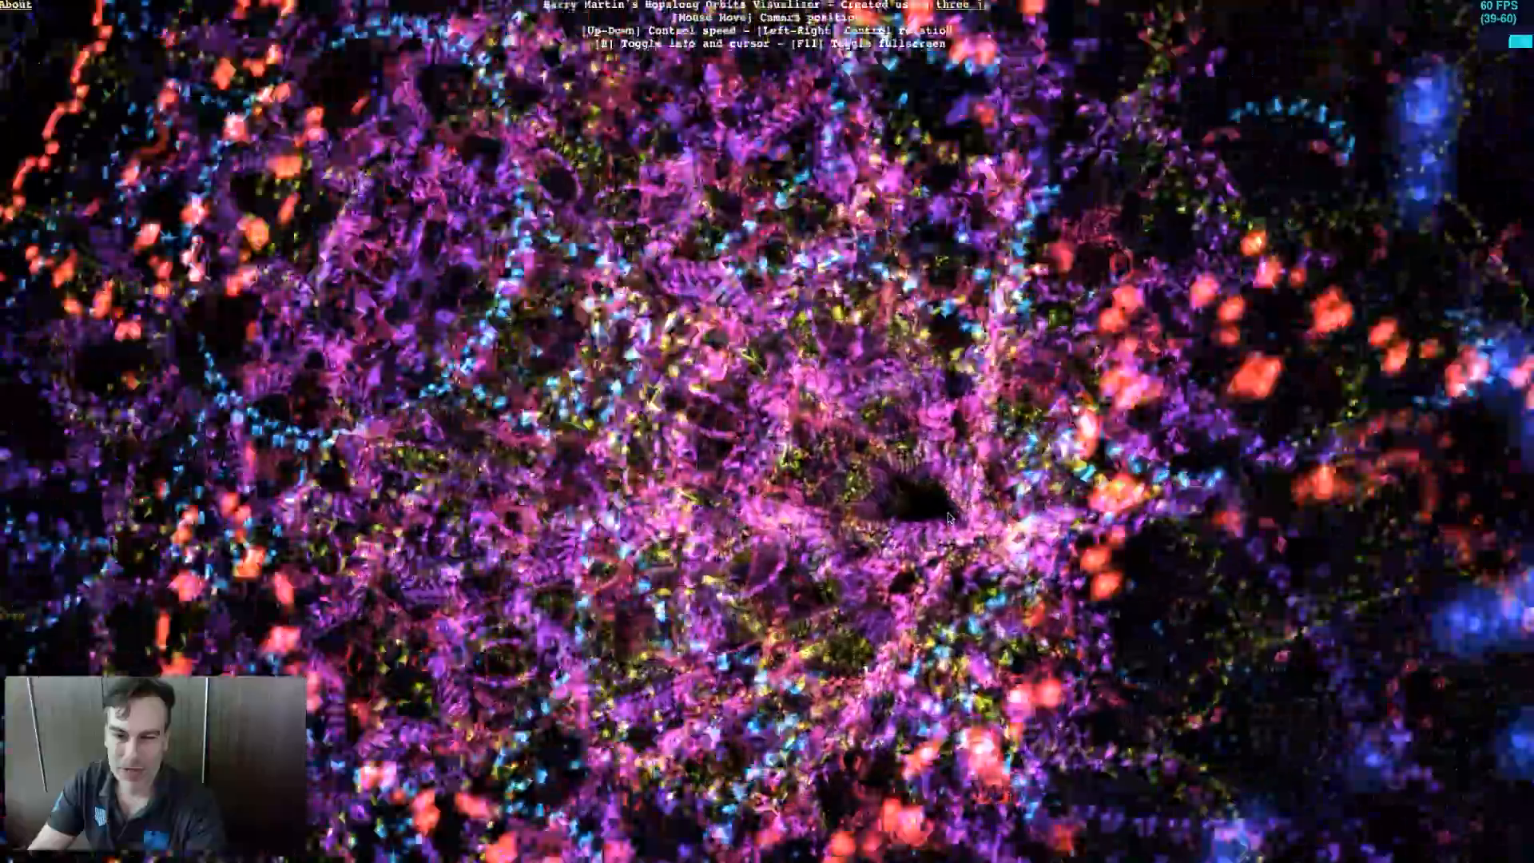
{"action": "mouse_move", "coordinate": [908, 489]}
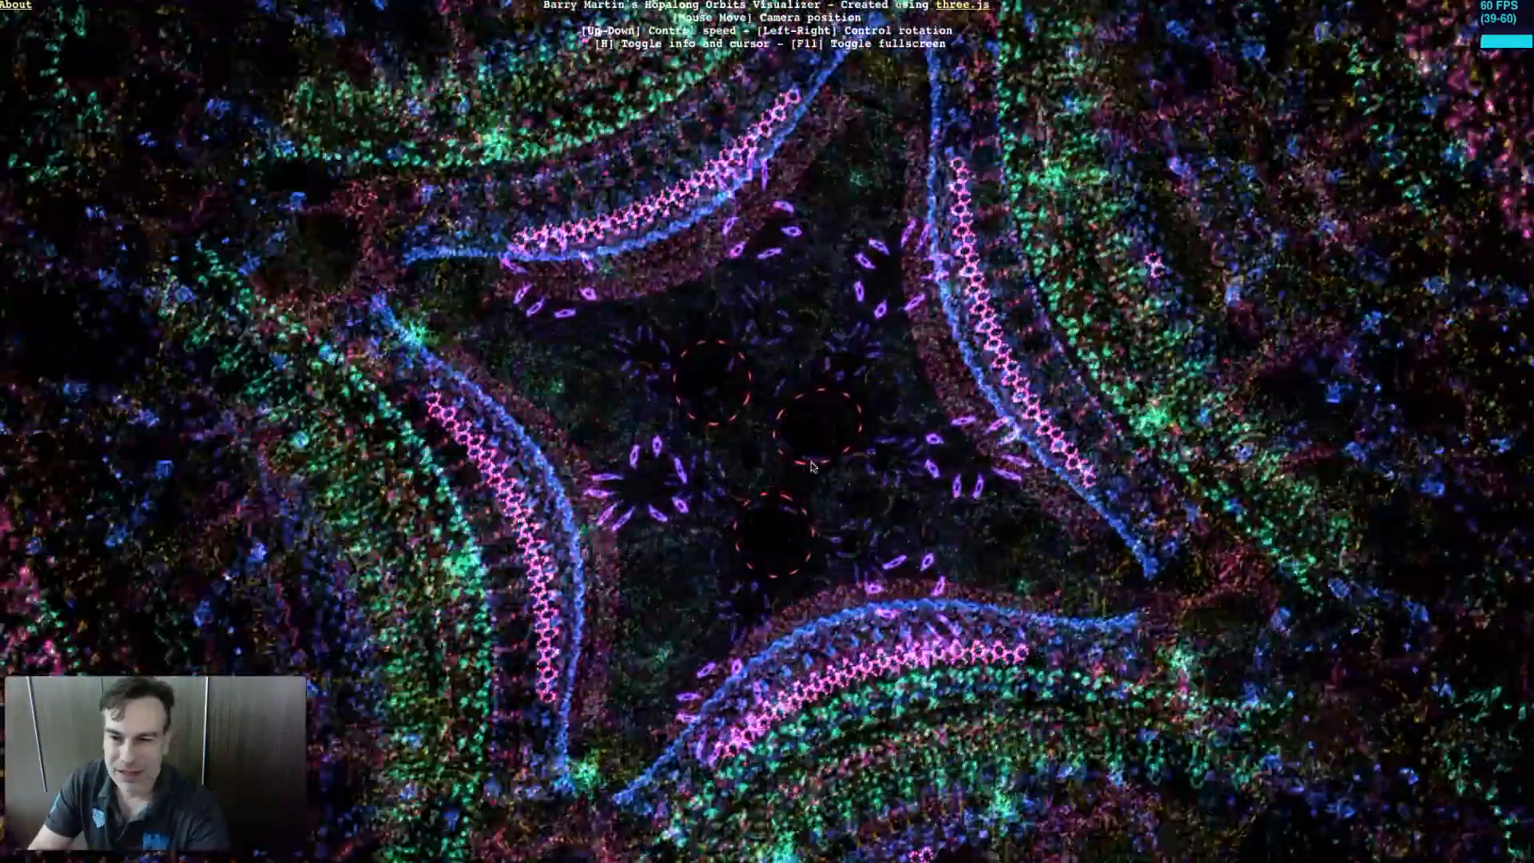
{"action": "mouse_move", "coordinate": [775, 470]}
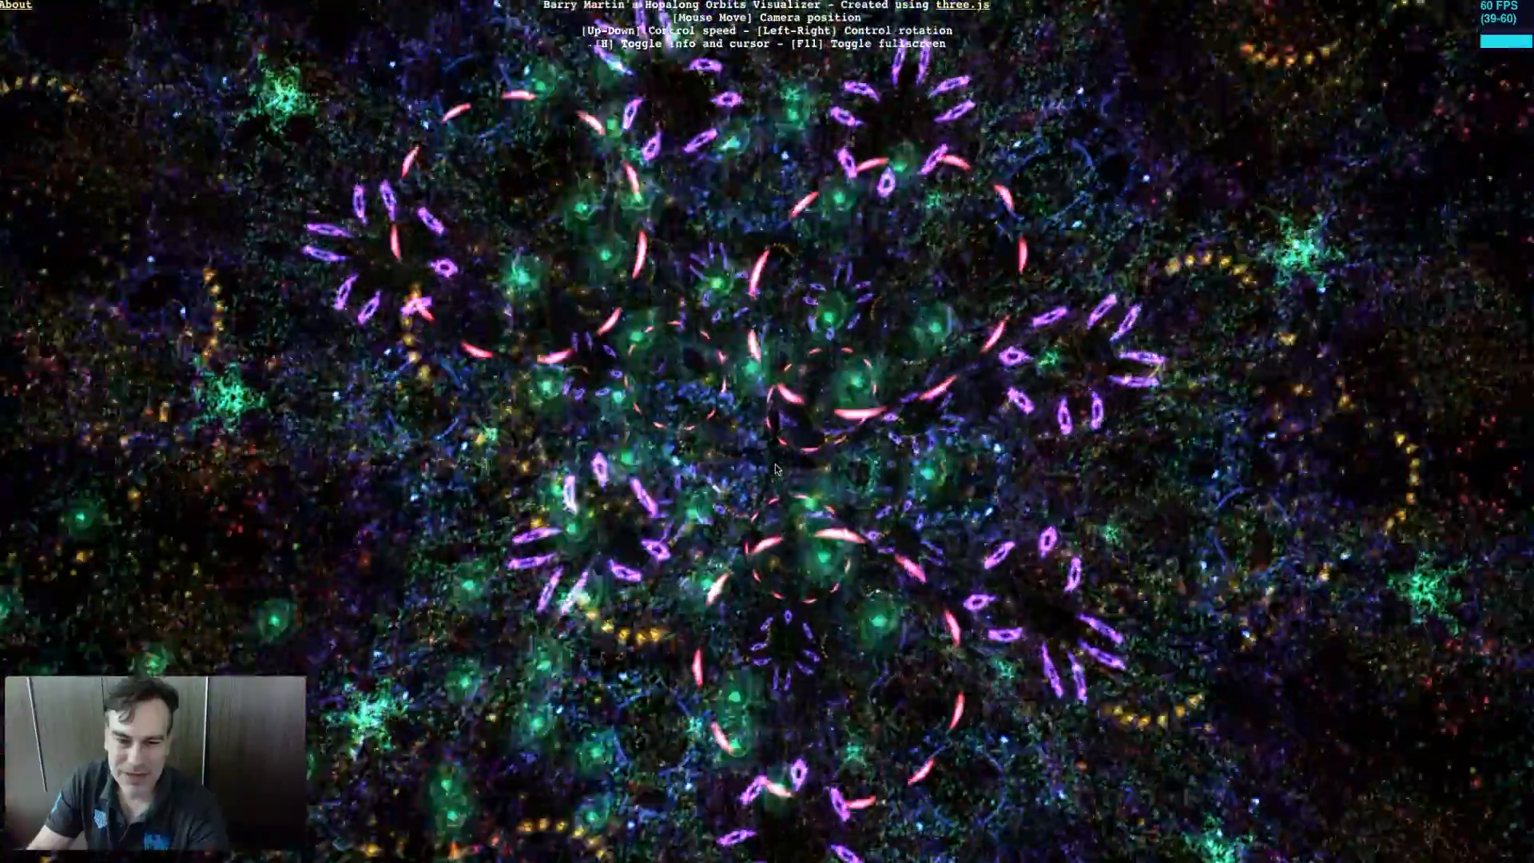
{"action": "mouse_move", "coordinate": [782, 465]}
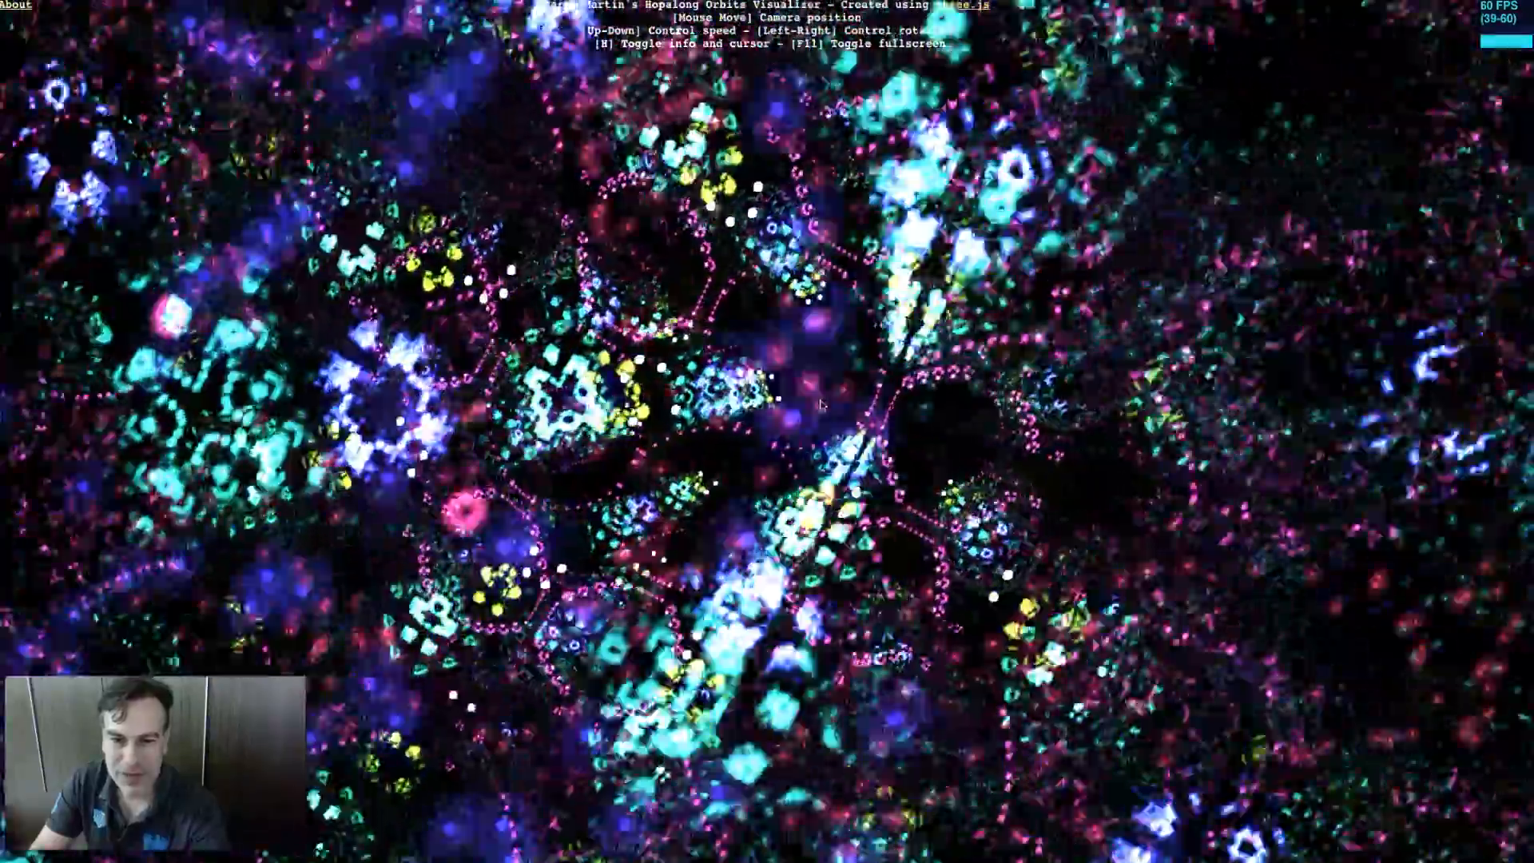
{"action": "mouse_move", "coordinate": [764, 488]}
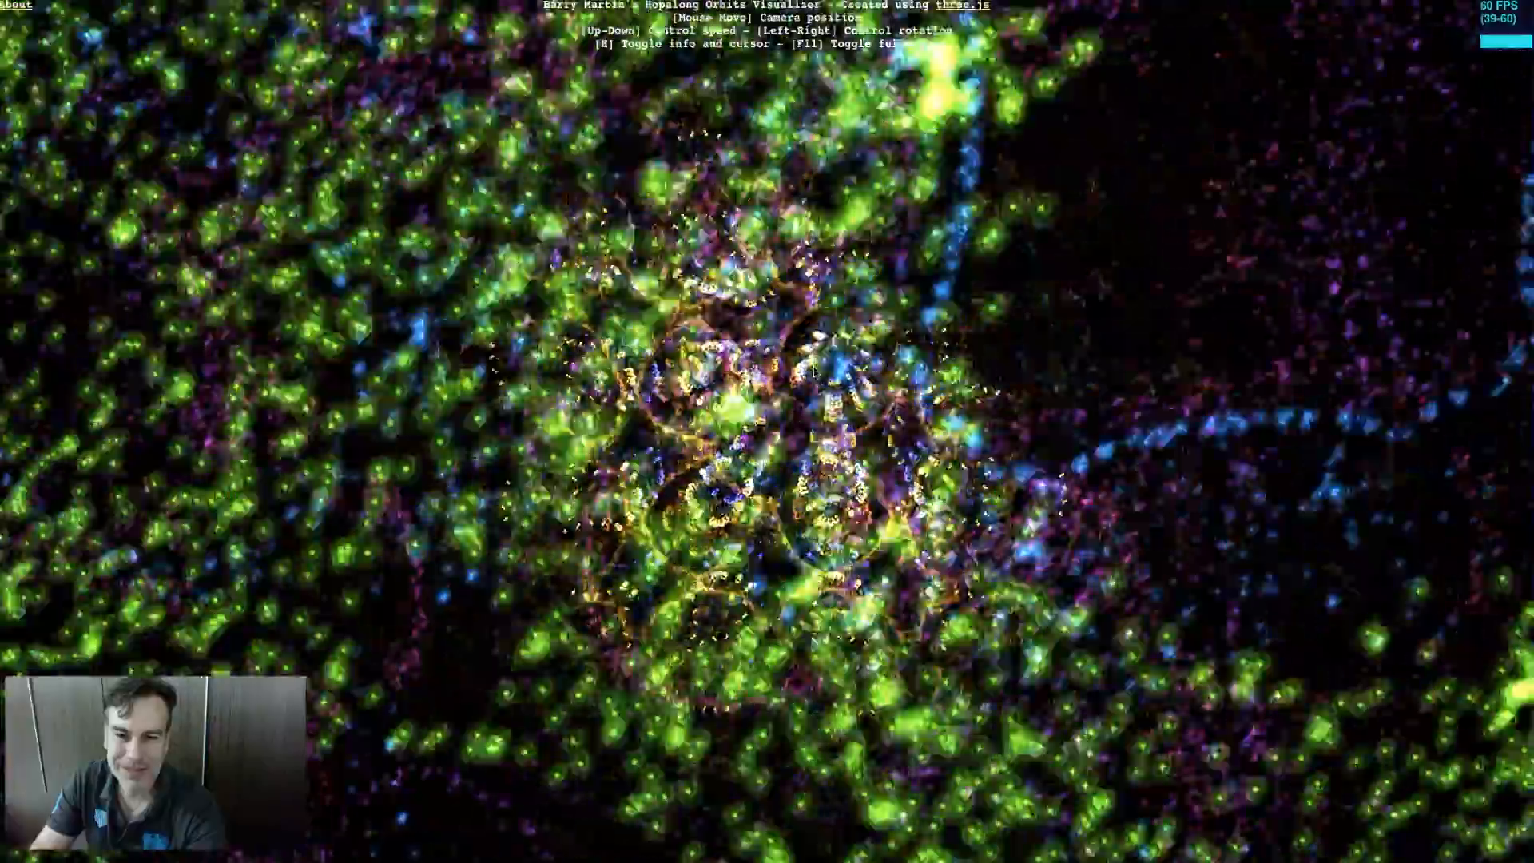
{"action": "mouse_move", "coordinate": [802, 346]}
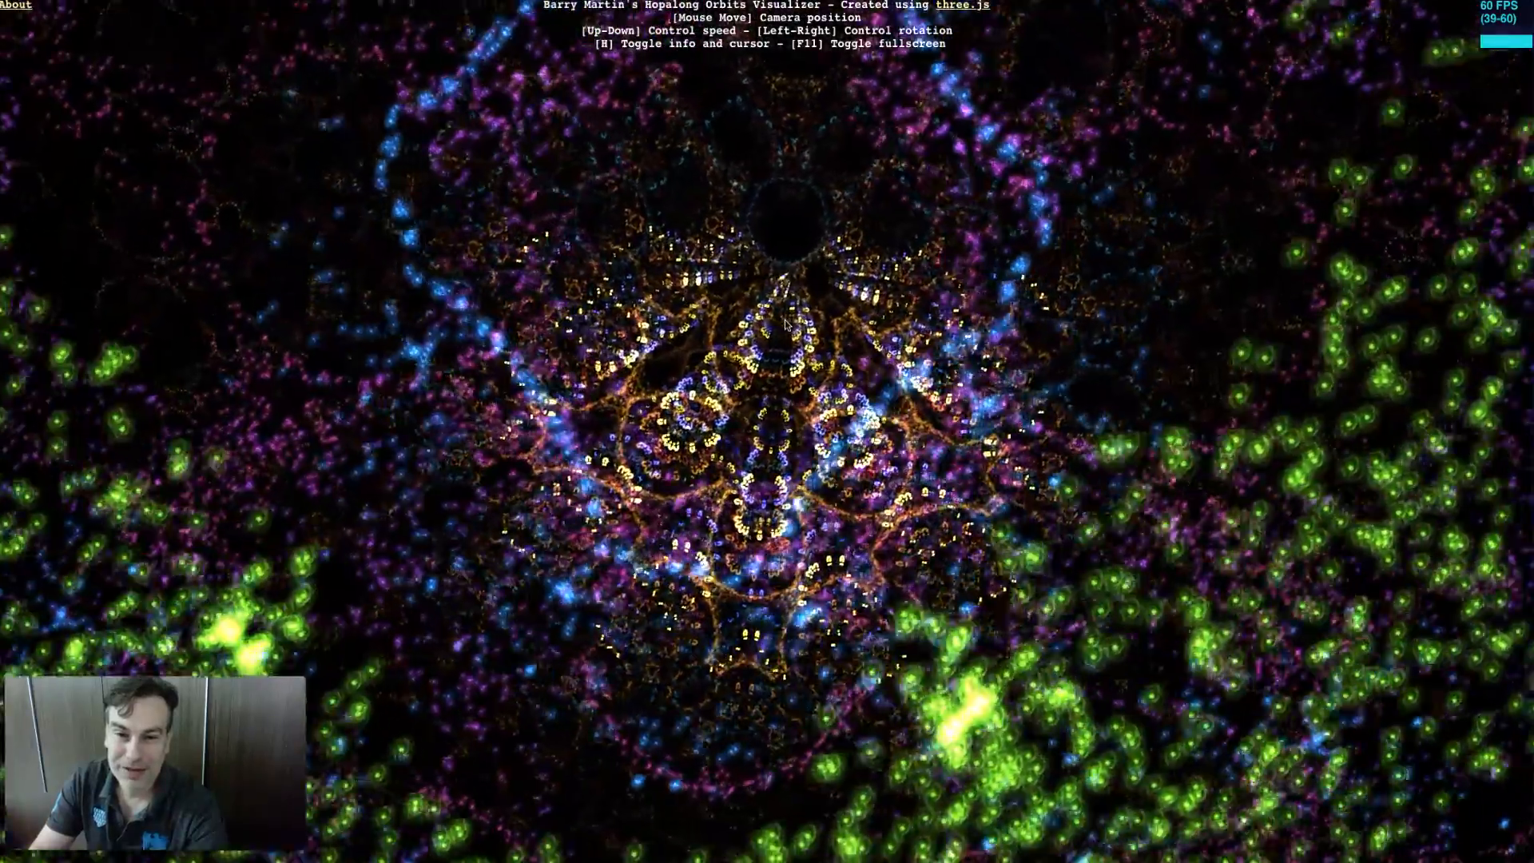
{"action": "mouse_move", "coordinate": [764, 328]}
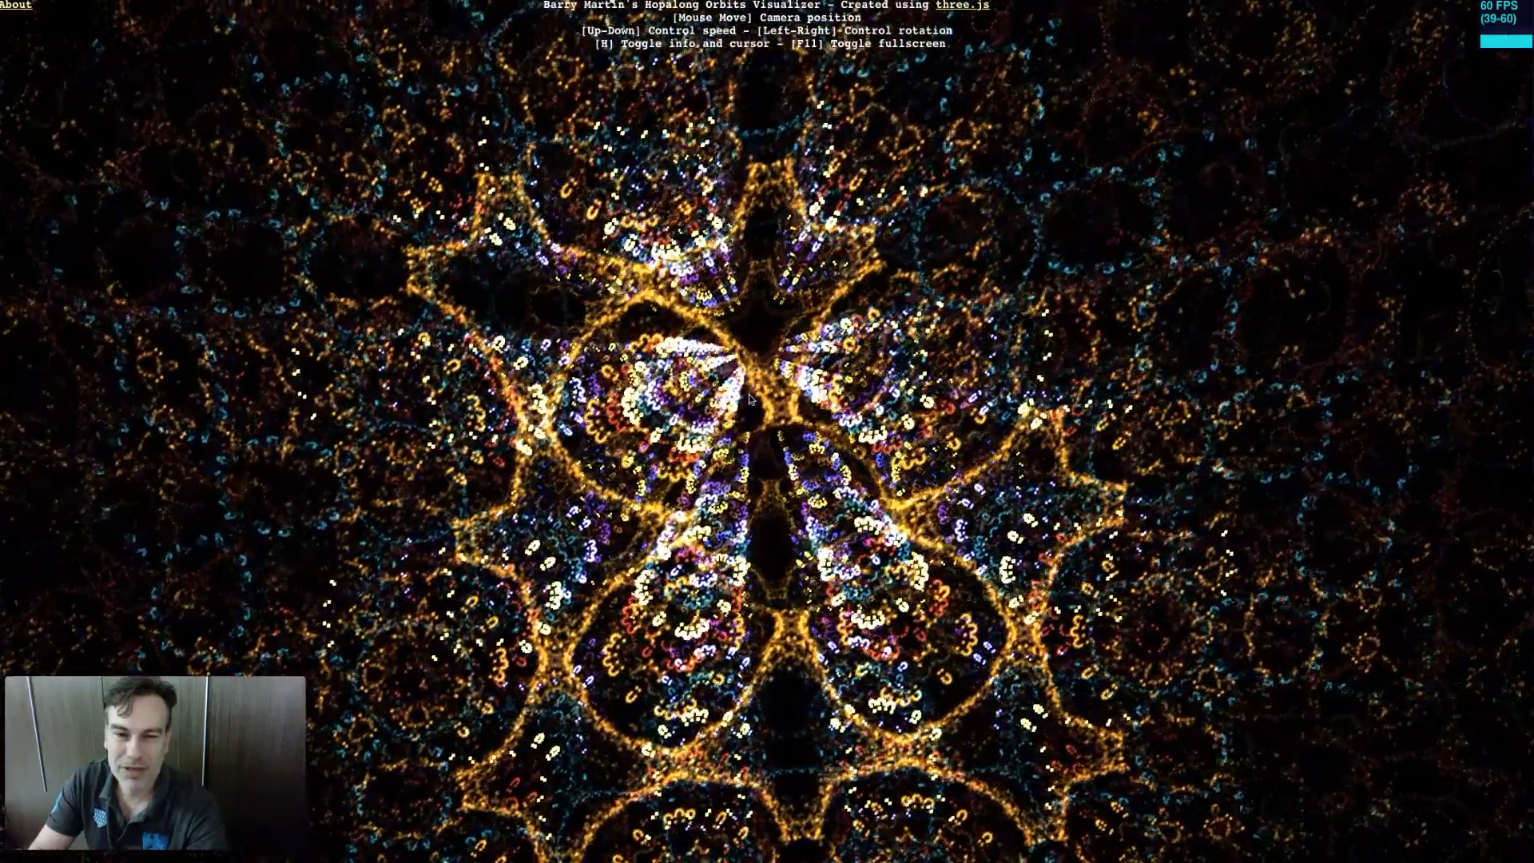
{"action": "mouse_move", "coordinate": [764, 447]}
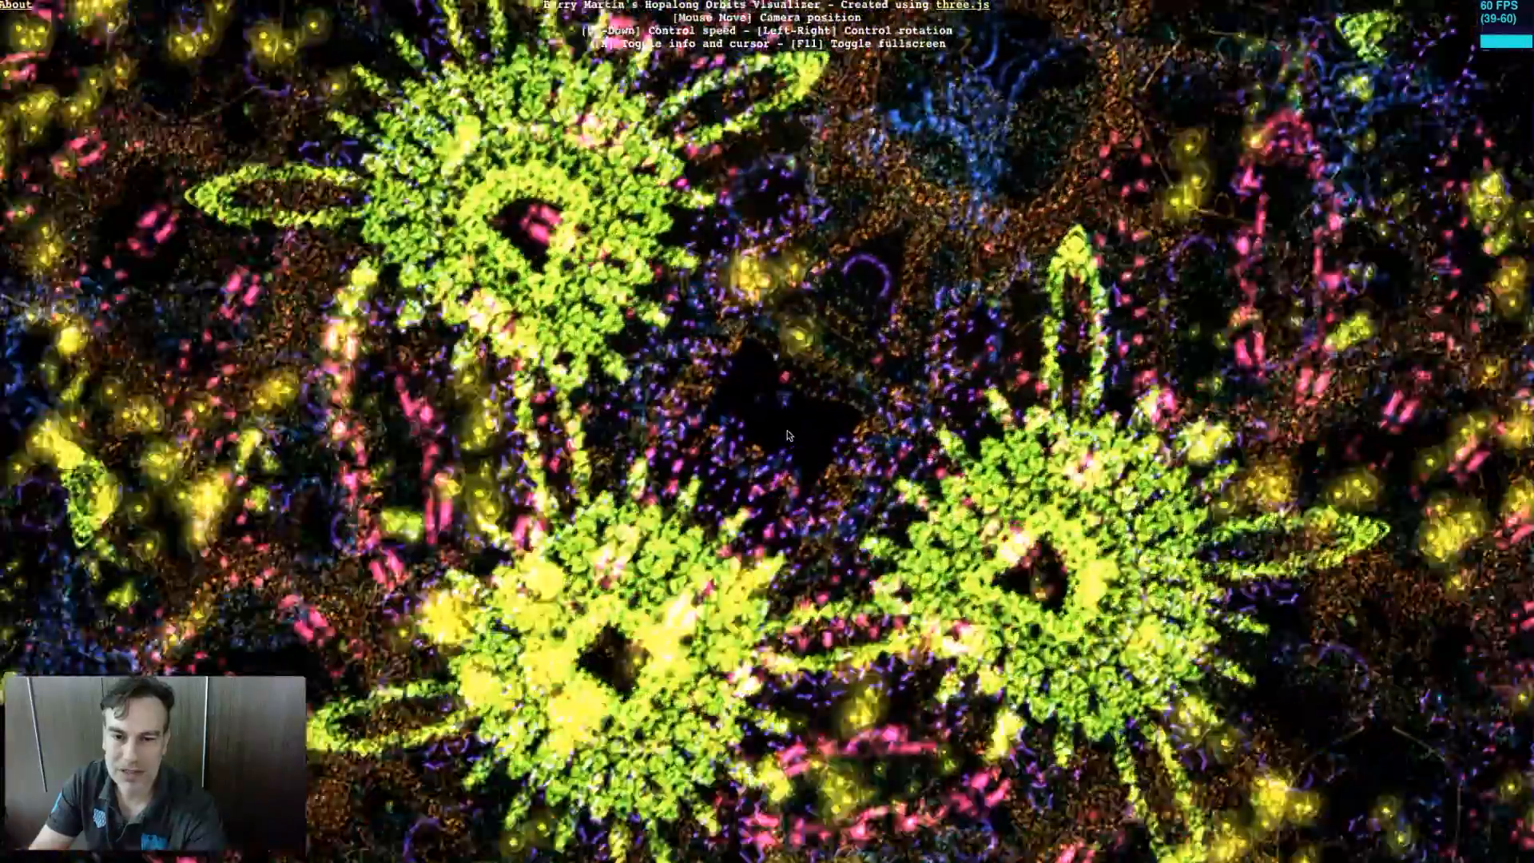
{"action": "mouse_move", "coordinate": [792, 434]}
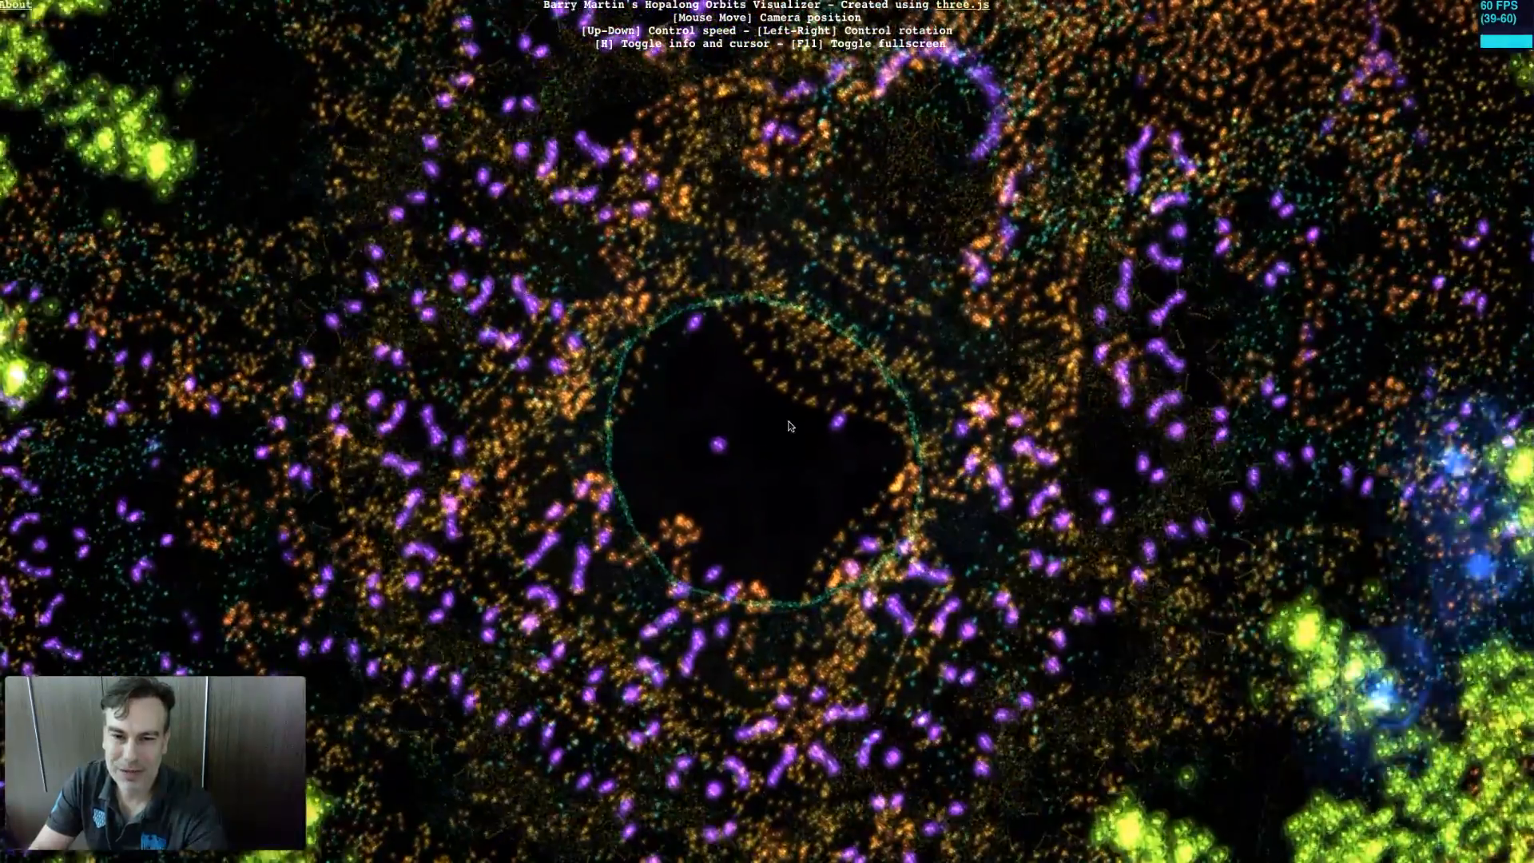
{"action": "mouse_move", "coordinate": [792, 428]}
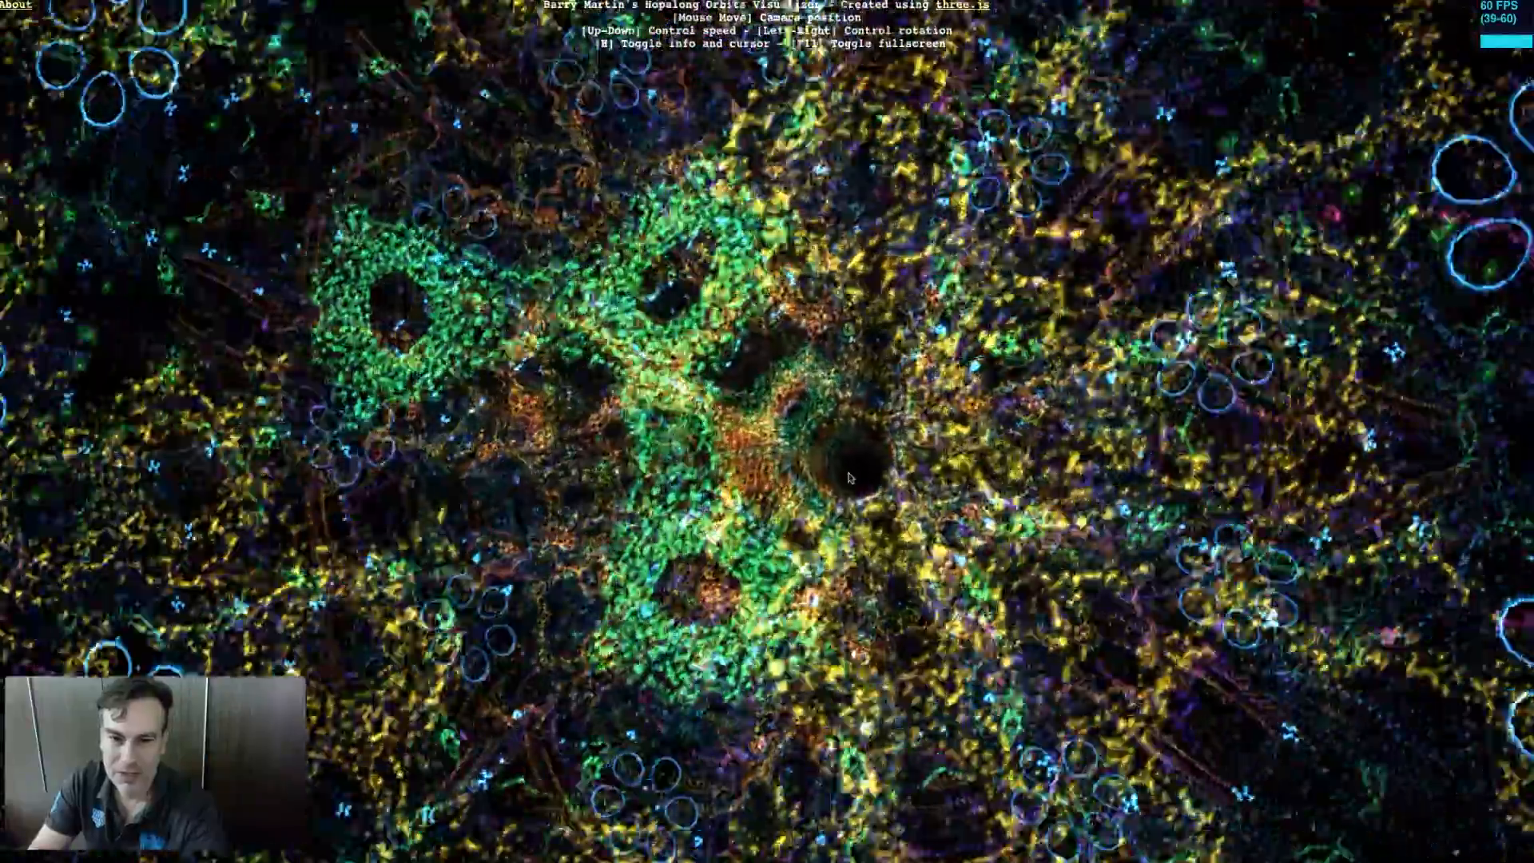
{"action": "mouse_move", "coordinate": [853, 451]}
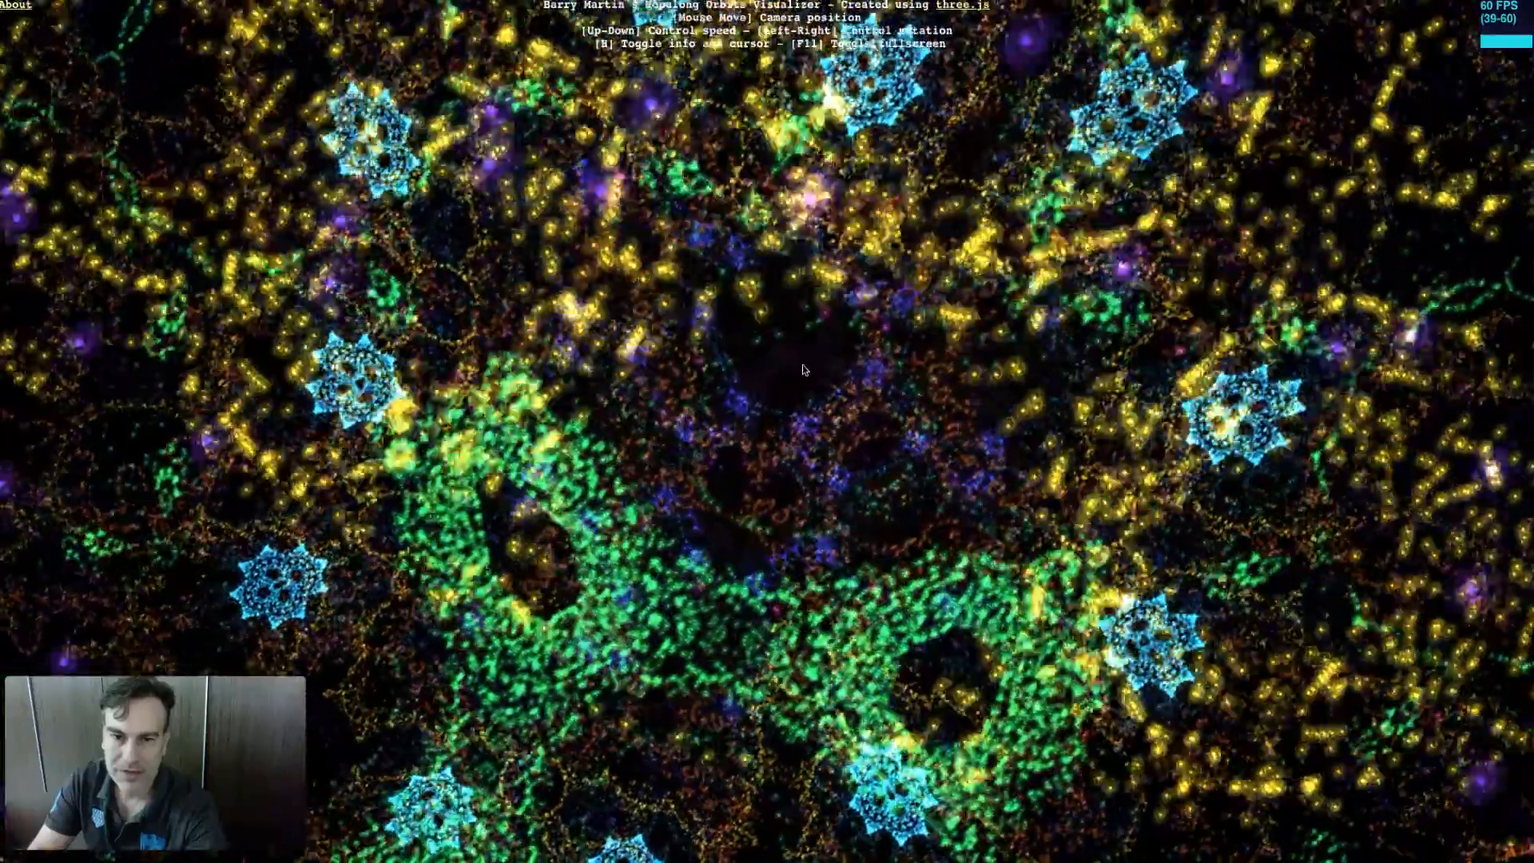
{"action": "mouse_move", "coordinate": [770, 381]}
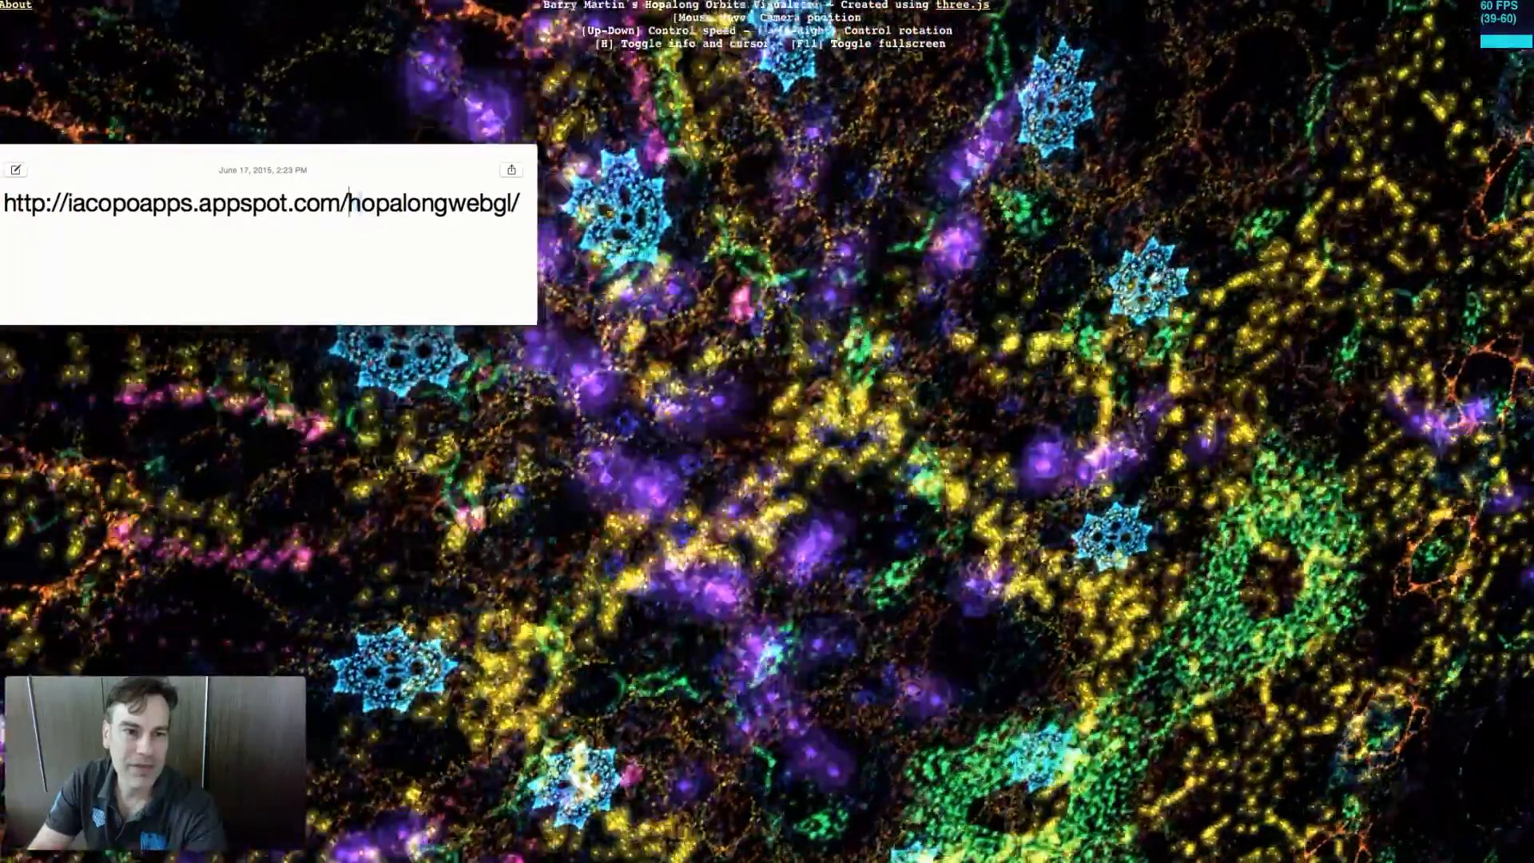
- Close the Notes window holding the hopalongwebgl URL, leaving the visualizer unobstructed
{"action": "double_click", "coordinate": [429, 206]}
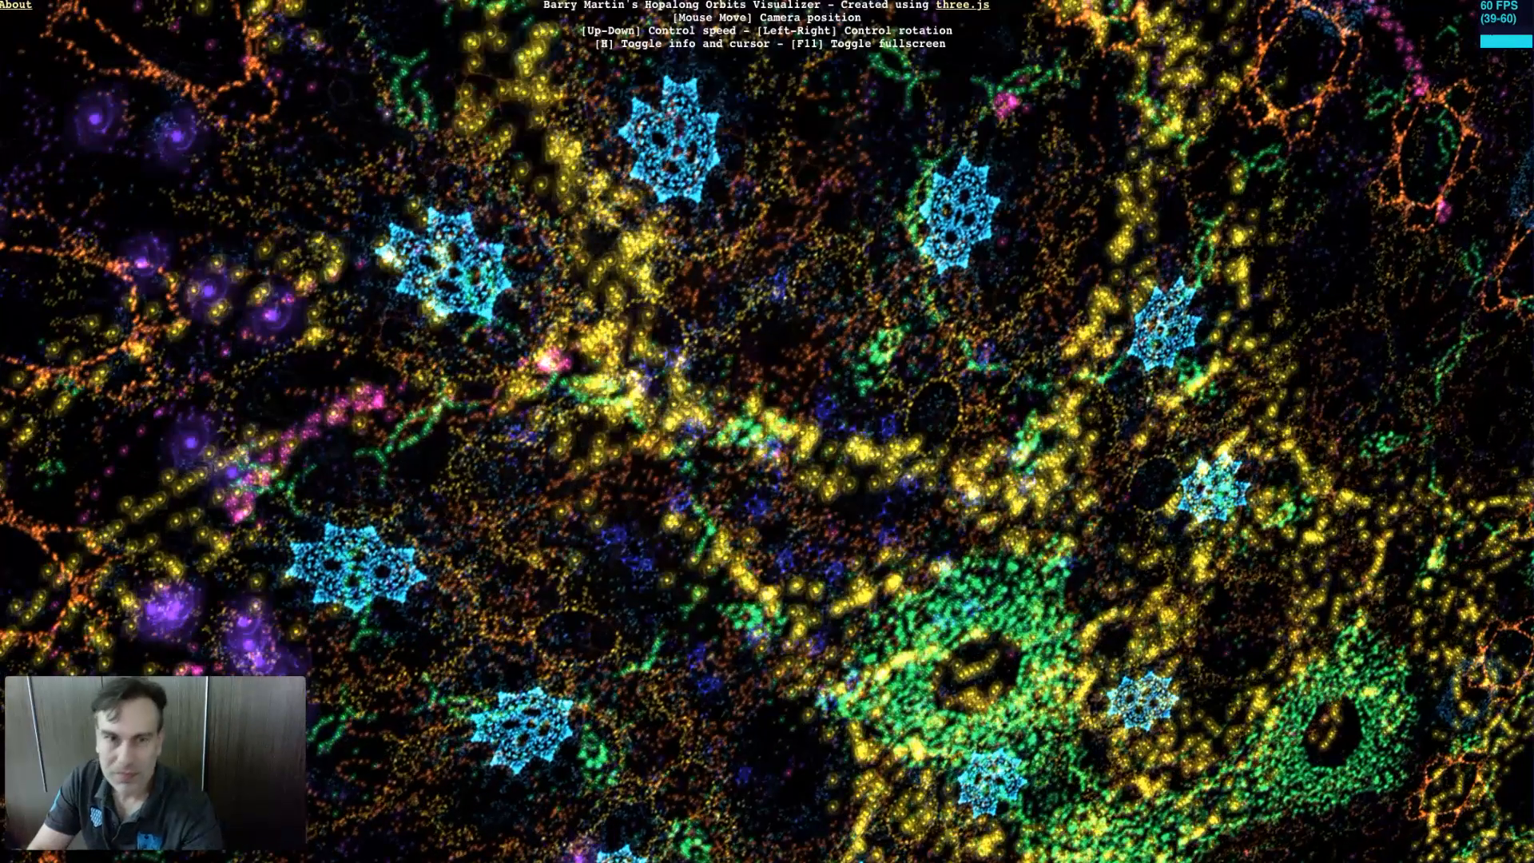
- Leave the visualizer for the Experiments page and view Latest Mars Curiosity Rover Photos
{"action": "left_click", "coordinate": [15, 5]}
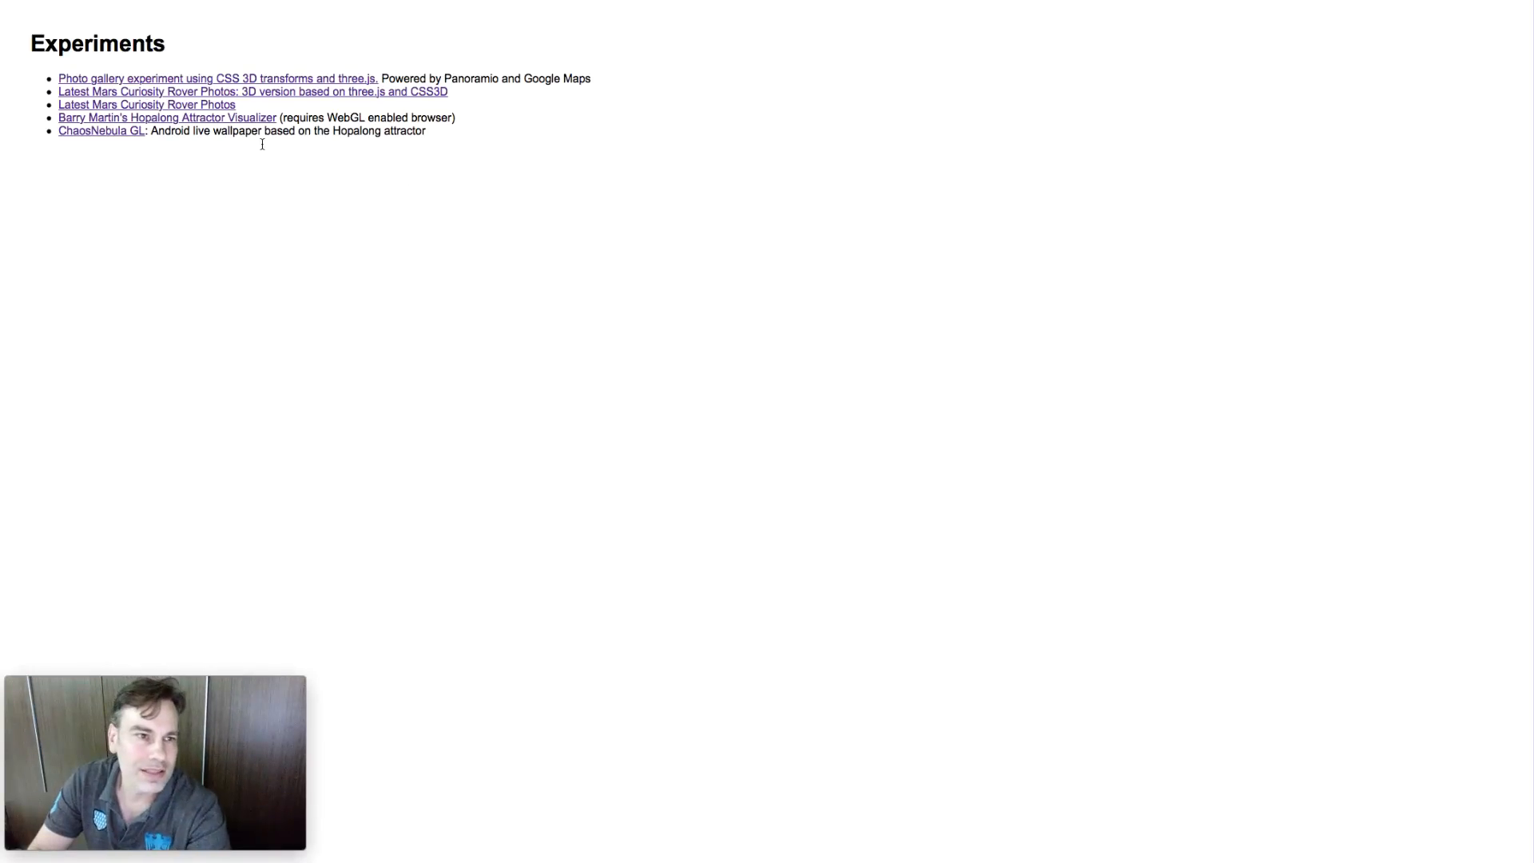
{"action": "mouse_move", "coordinate": [102, 137]}
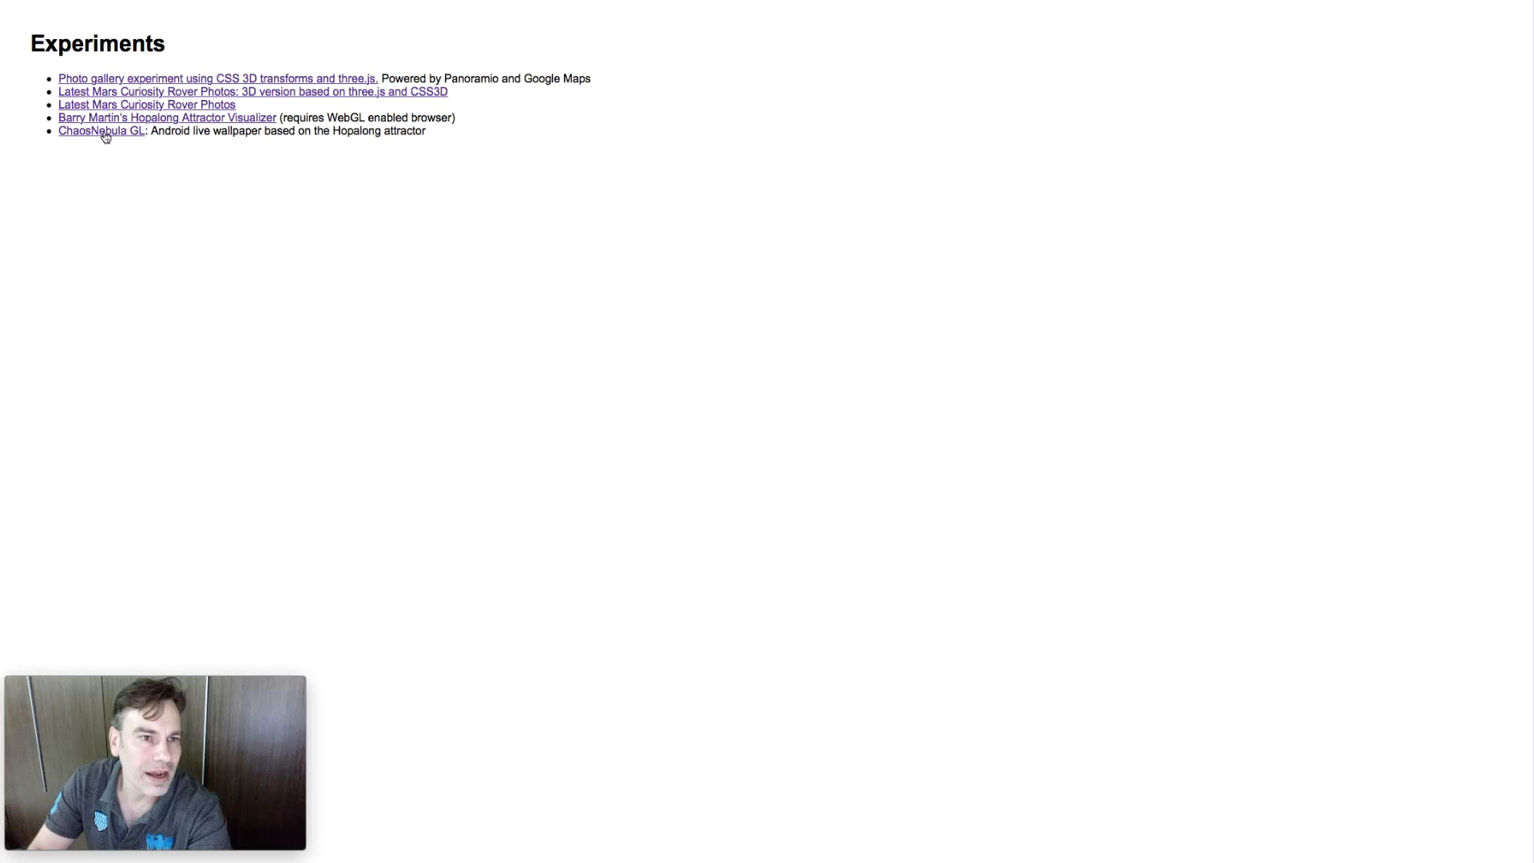
{"action": "mouse_move", "coordinate": [103, 80]}
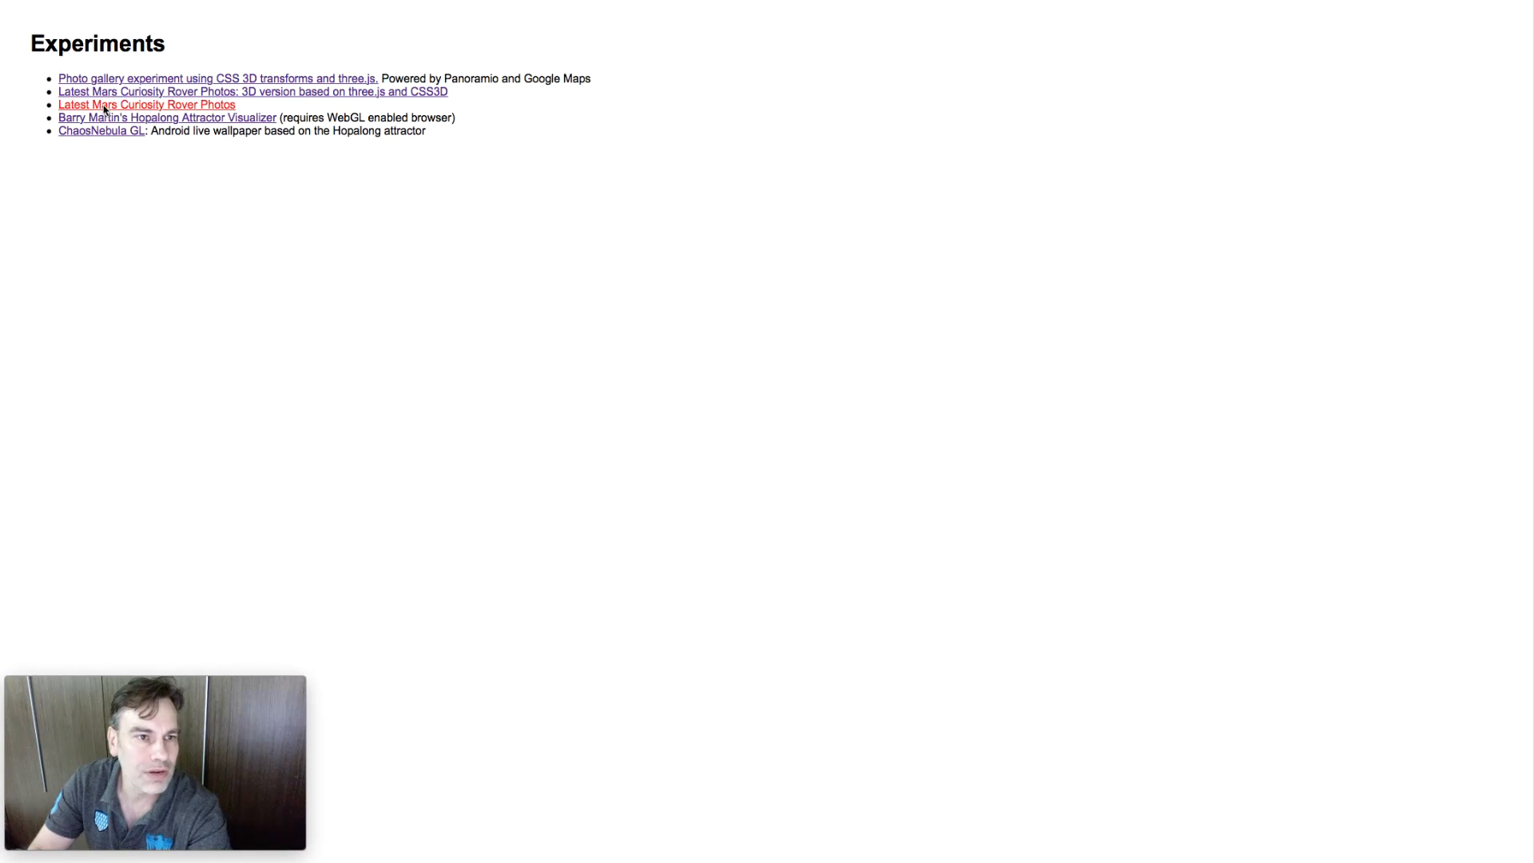
{"action": "left_click", "coordinate": [145, 106]}
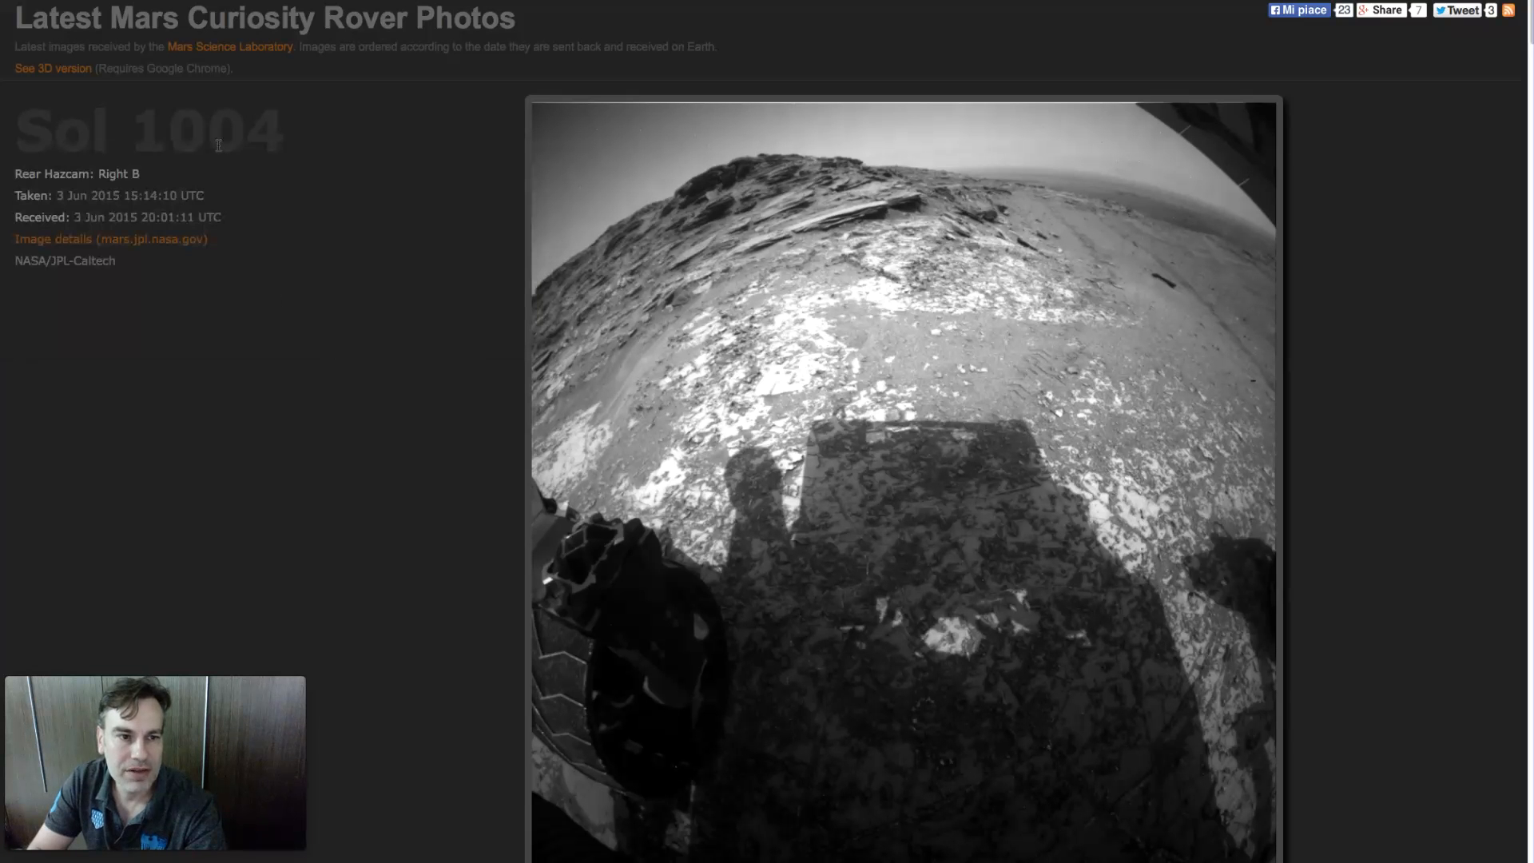
{"action": "scroll", "scroll_direction": "down", "scroll_amount": 3}
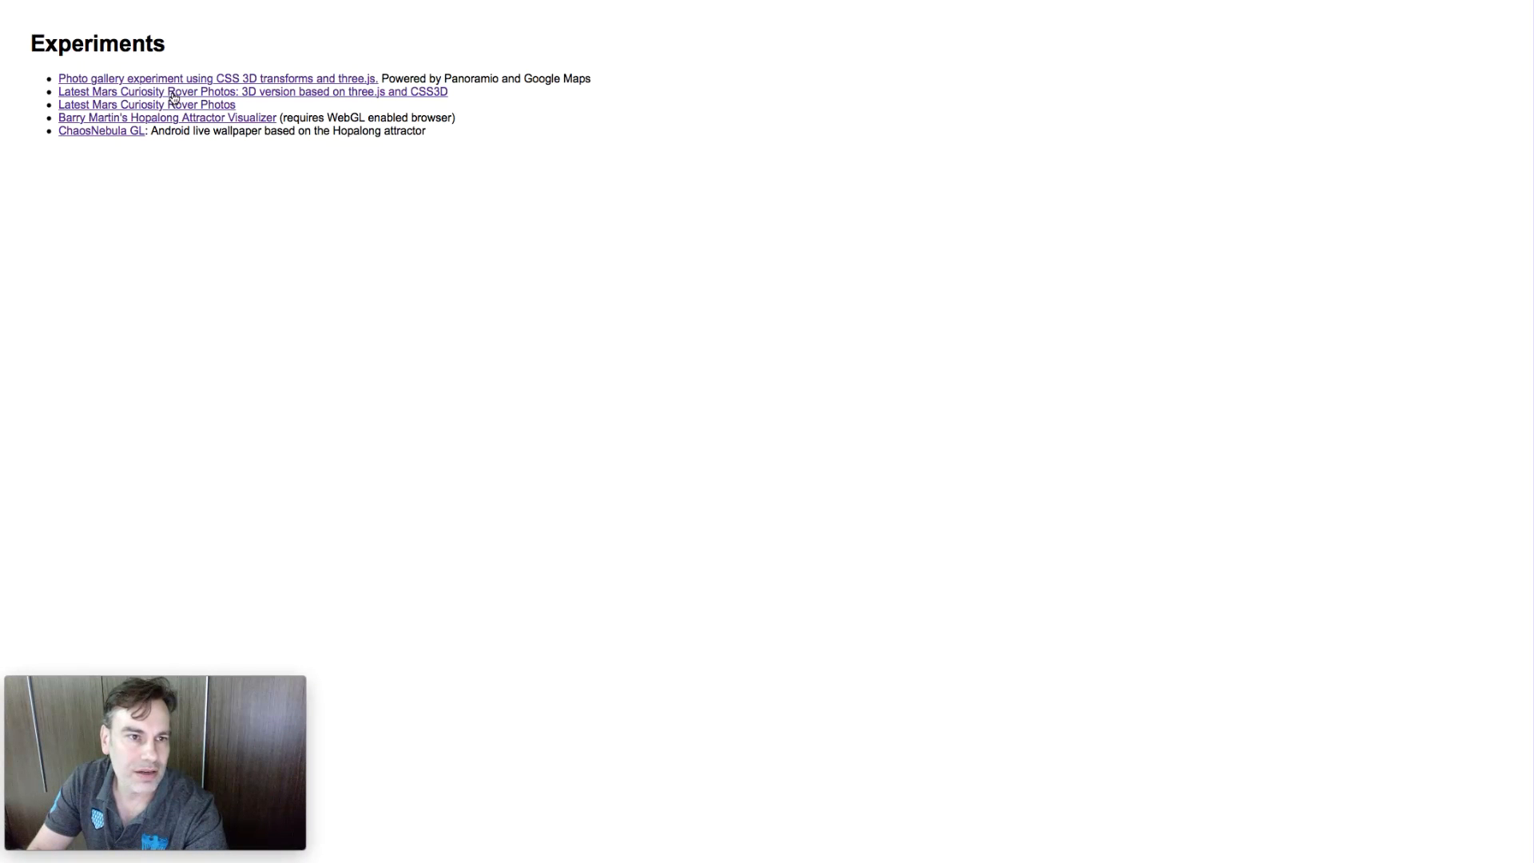
- Switch to the 3D rover gallery, spread the stacked photos into a grid and browse Sol 1000–1001 tiles
{"action": "left_click", "coordinate": [147, 105]}
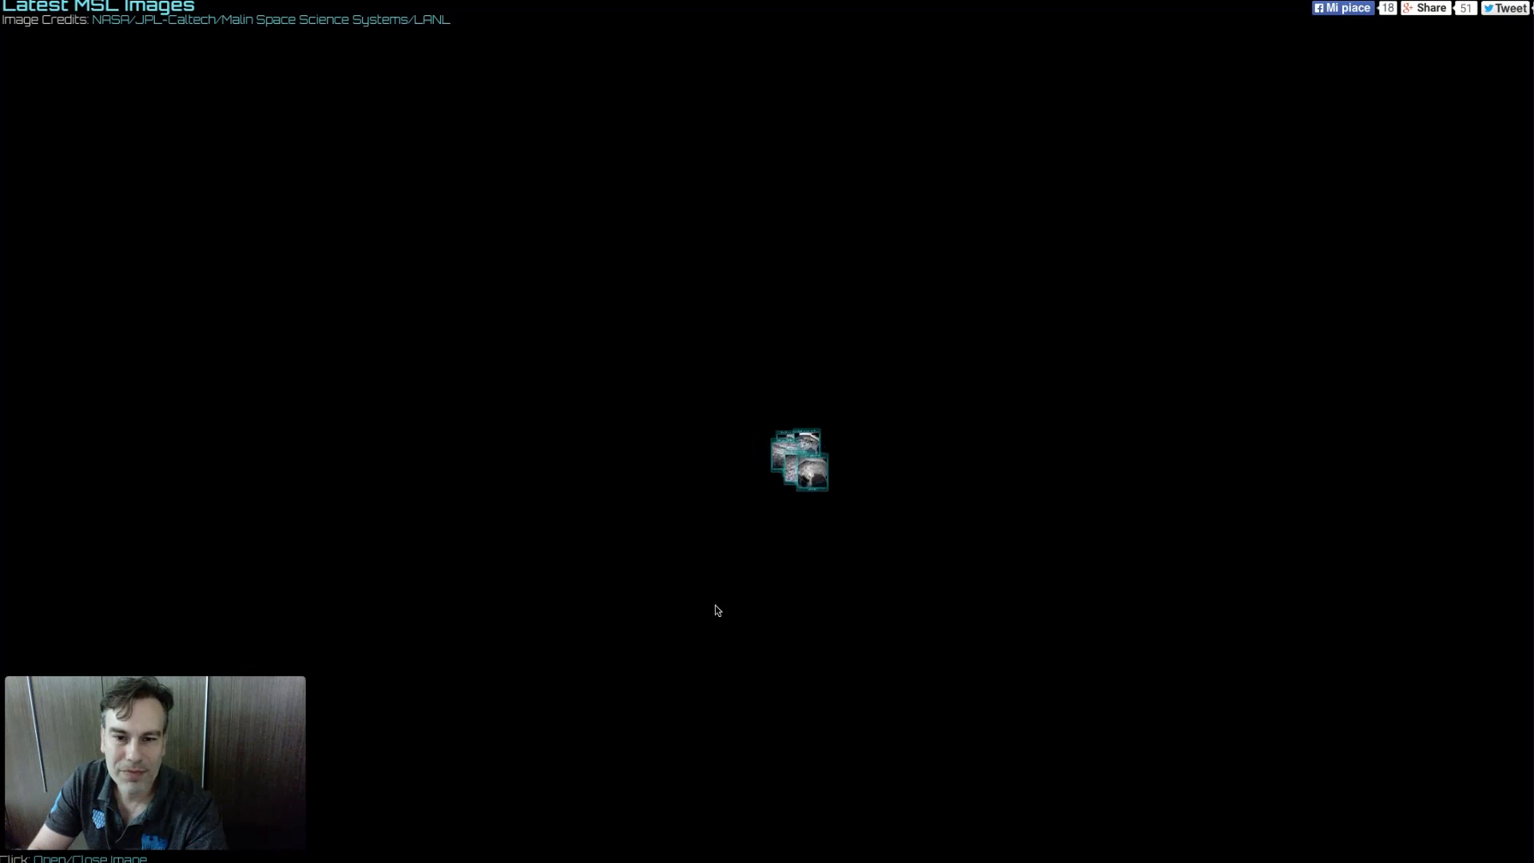
{"action": "left_click", "coordinate": [797, 460]}
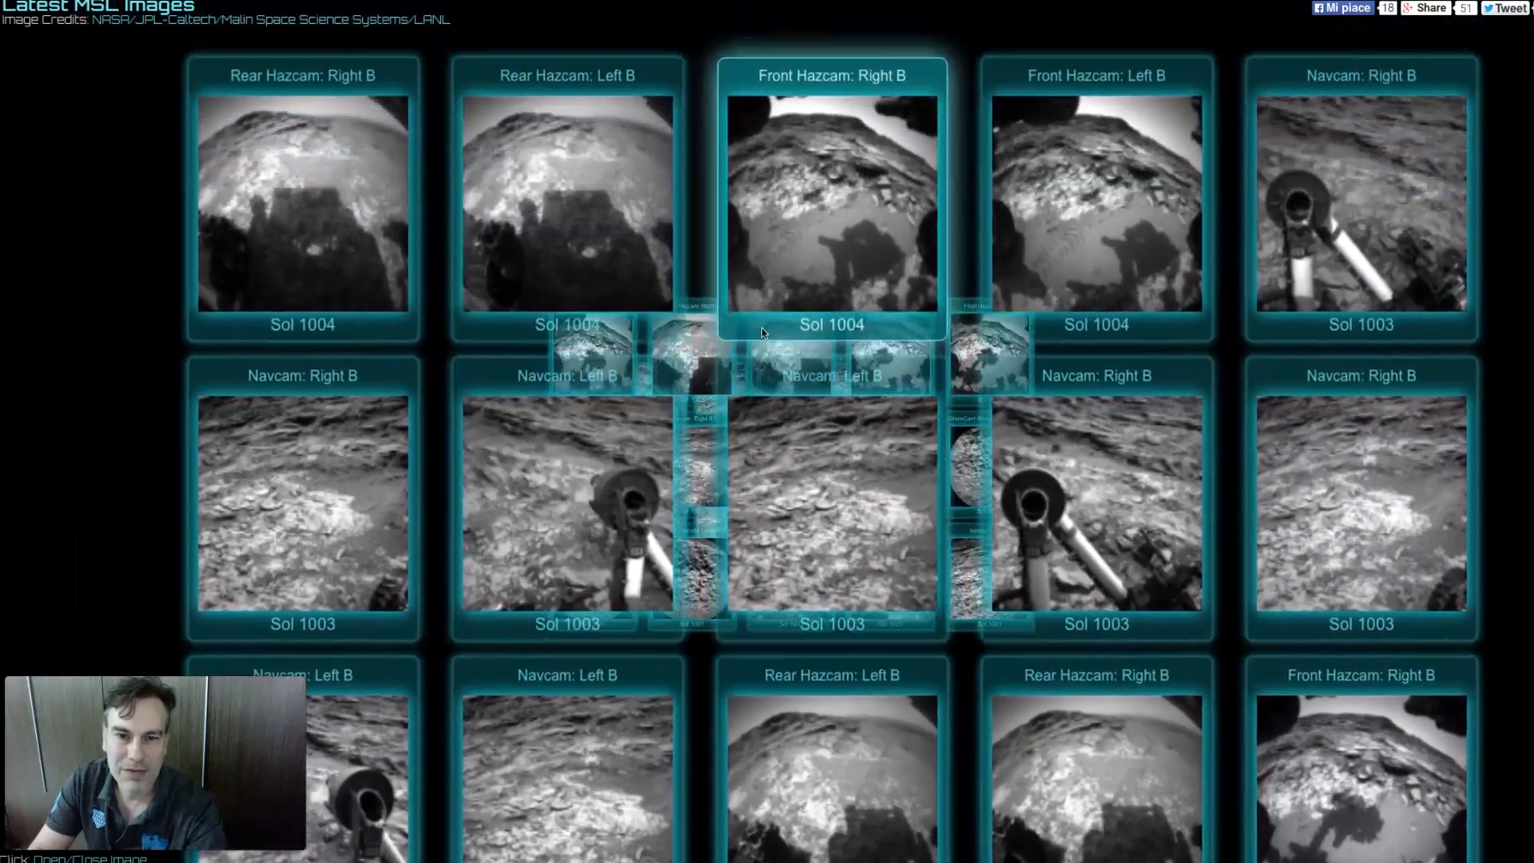
{"action": "scroll", "scroll_direction": "down", "scroll_amount": 3}
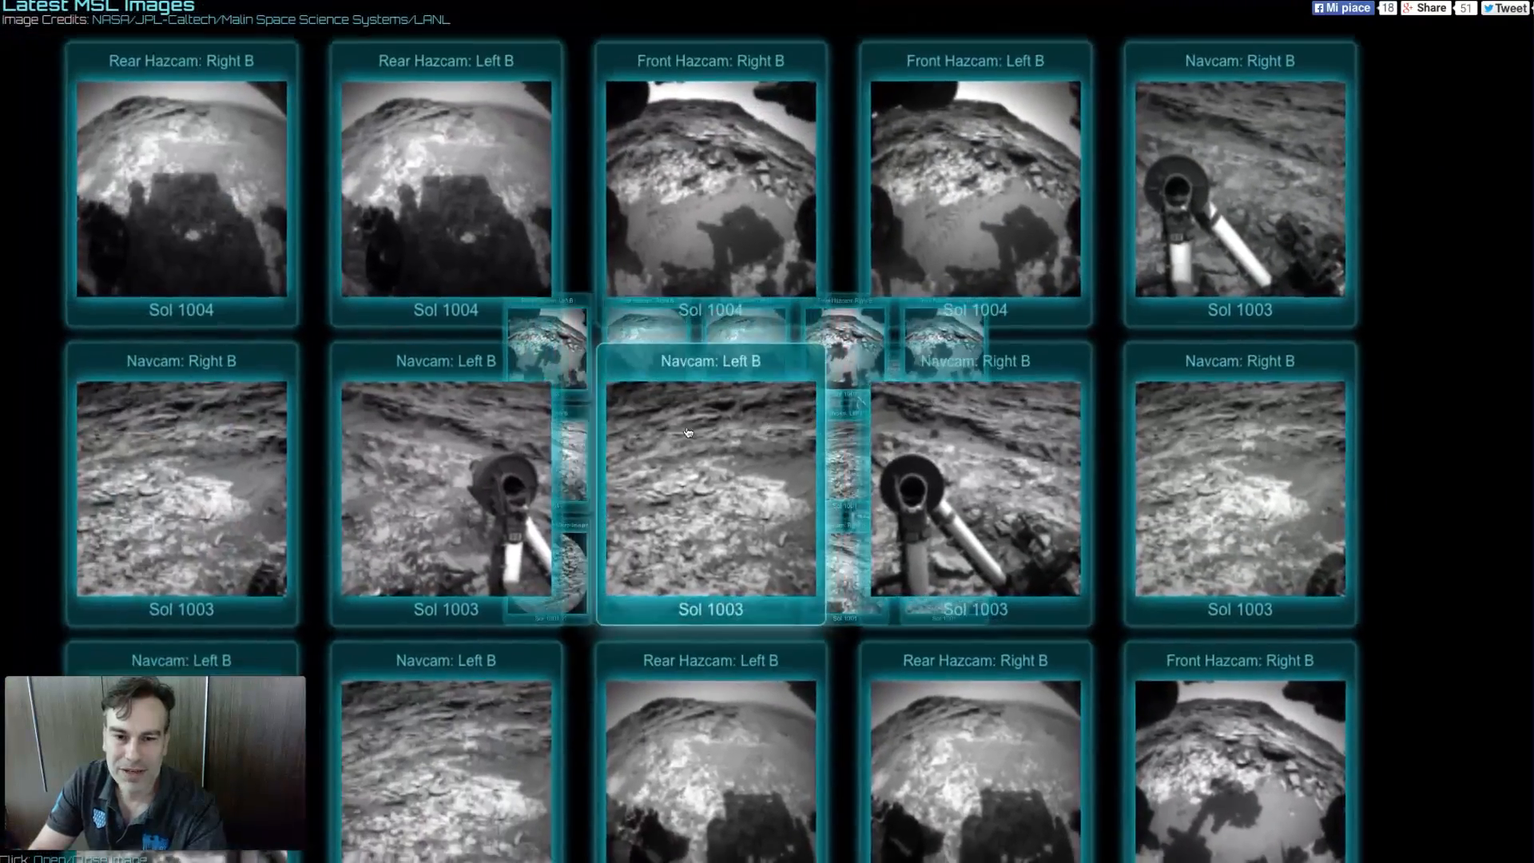
{"action": "scroll", "scroll_direction": "down", "scroll_amount": 3}
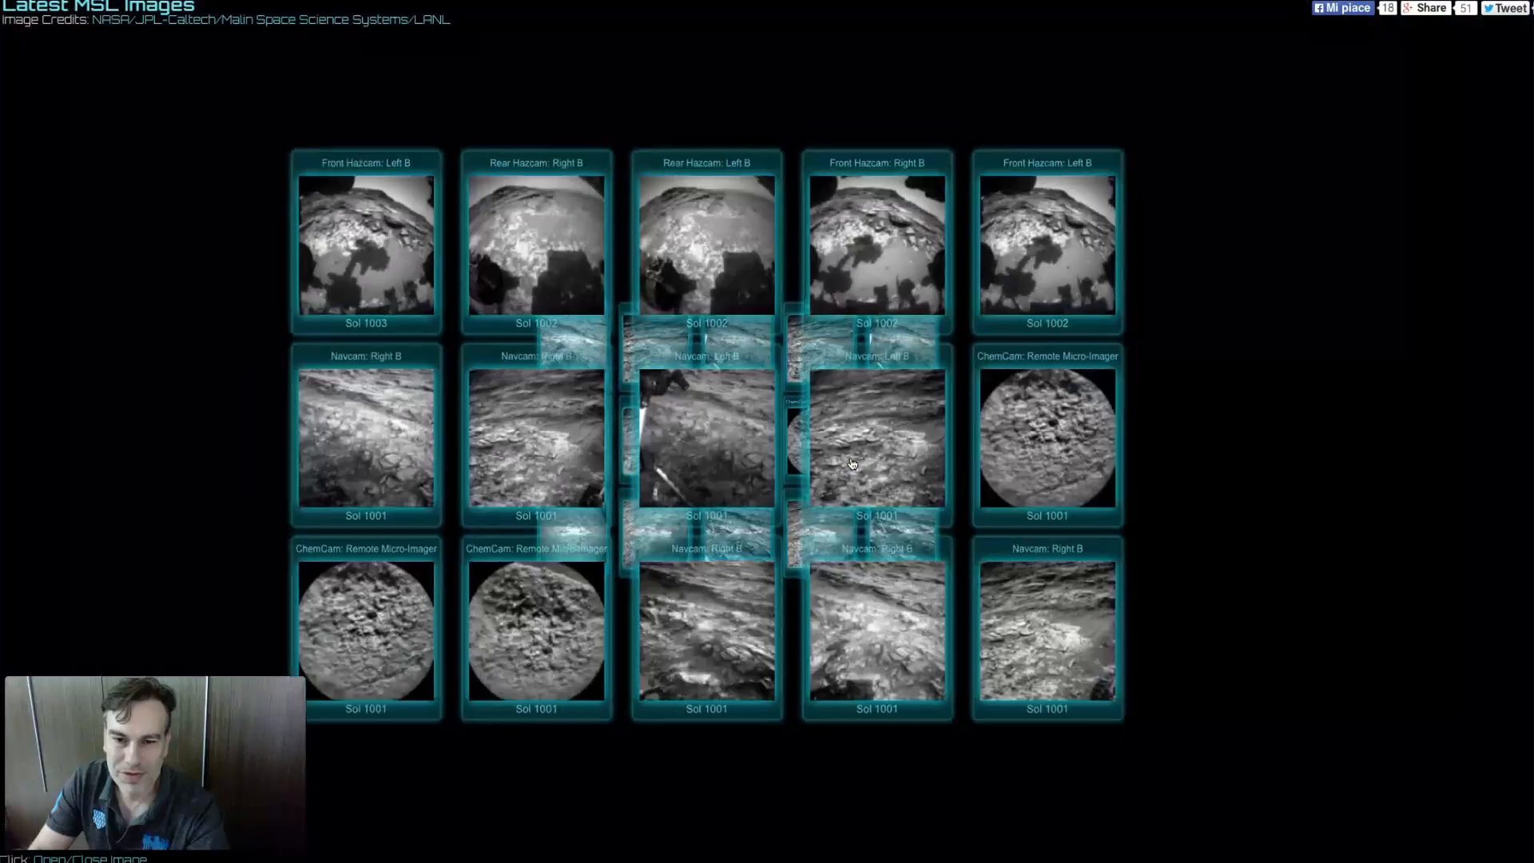
{"action": "scroll", "scroll_direction": "up", "scroll_amount": 3}
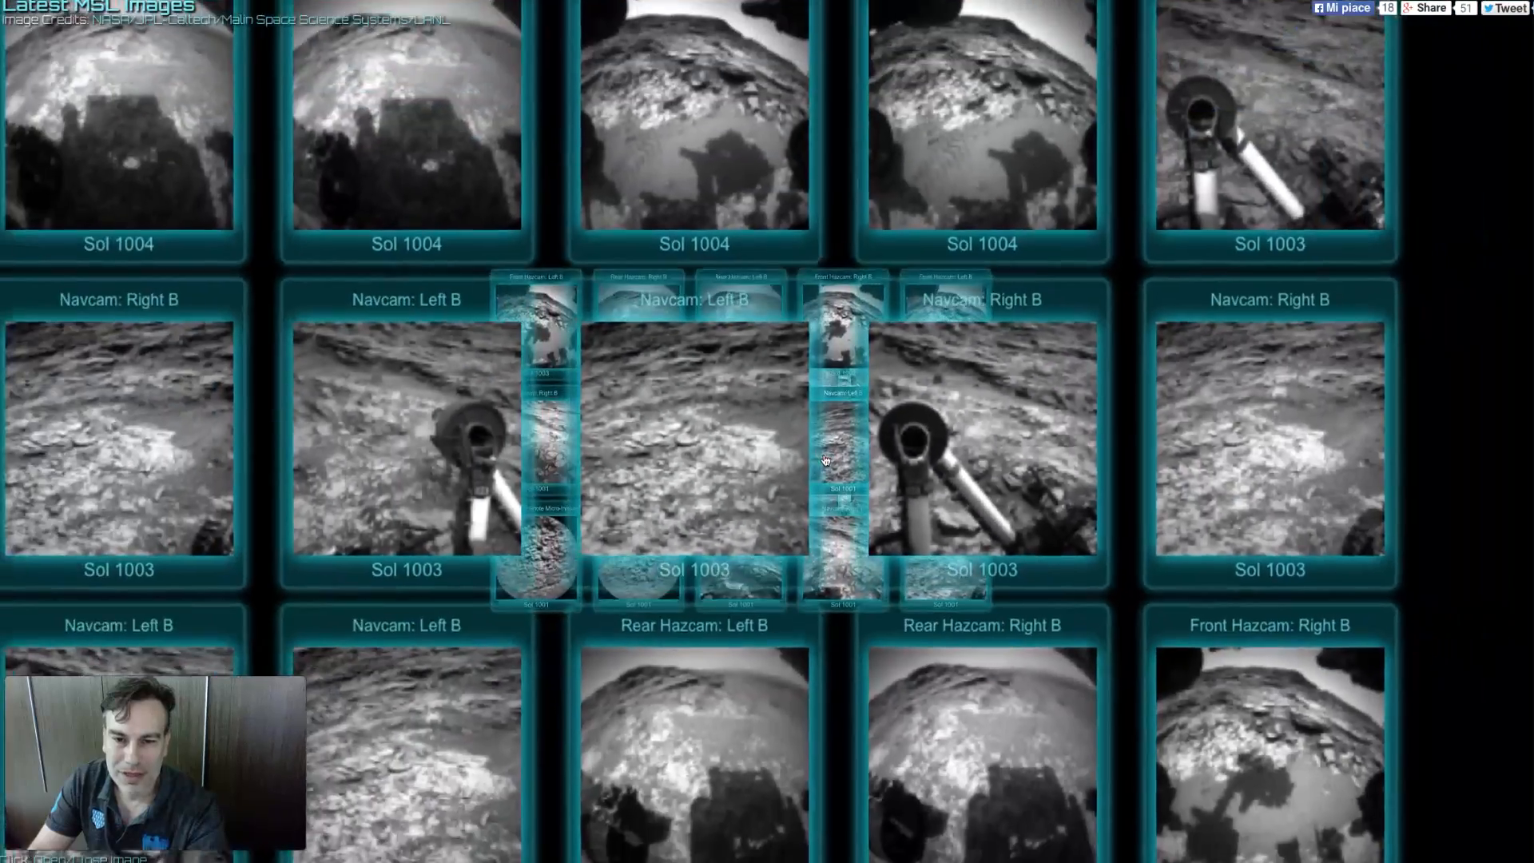
{"action": "scroll", "scroll_direction": "down", "scroll_amount": 3}
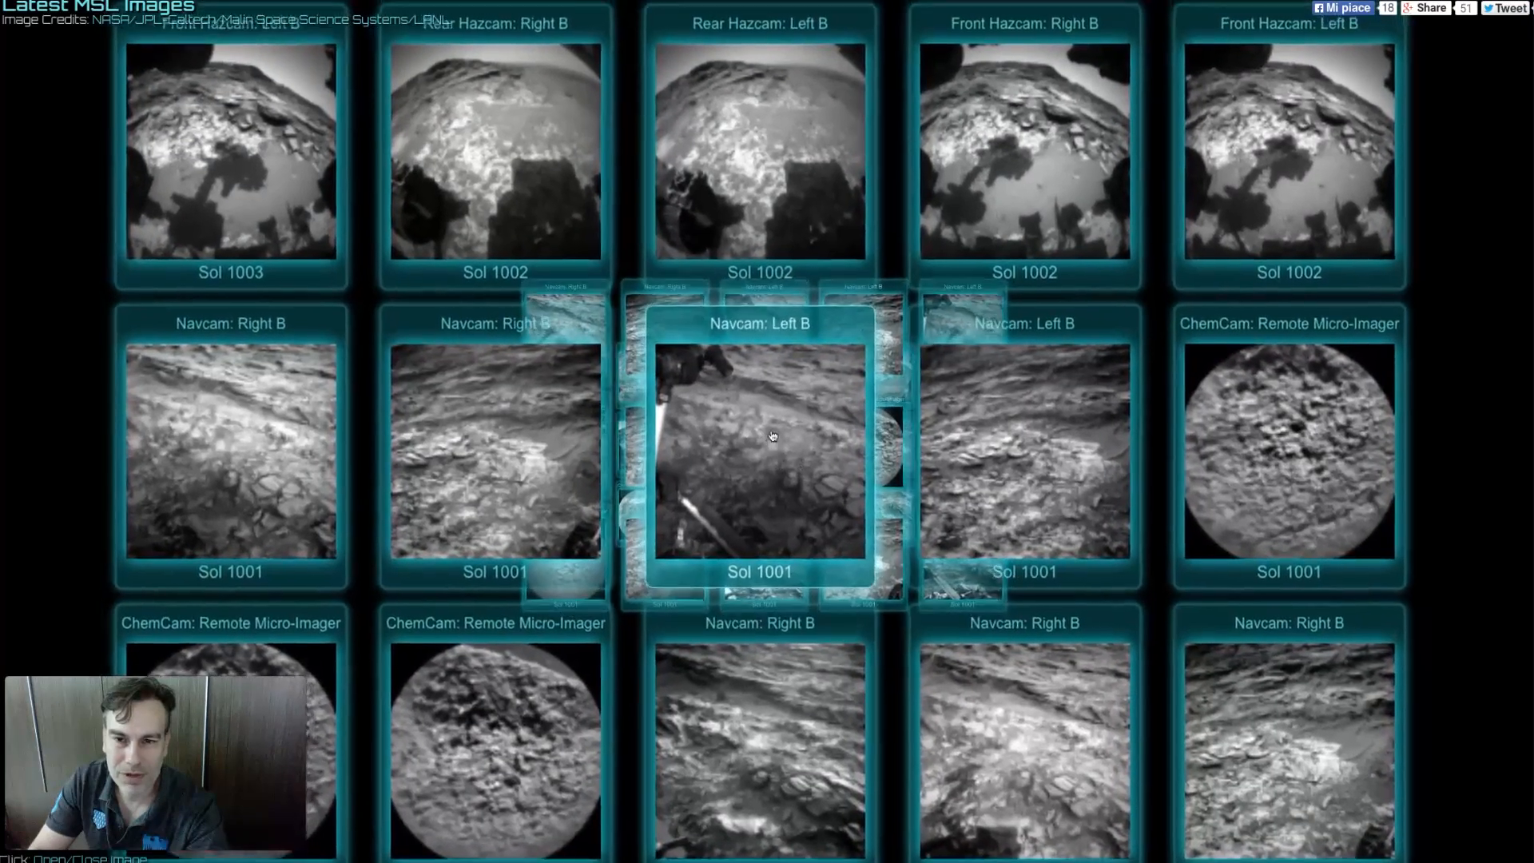
{"action": "scroll", "scroll_direction": "down", "scroll_amount": 3}
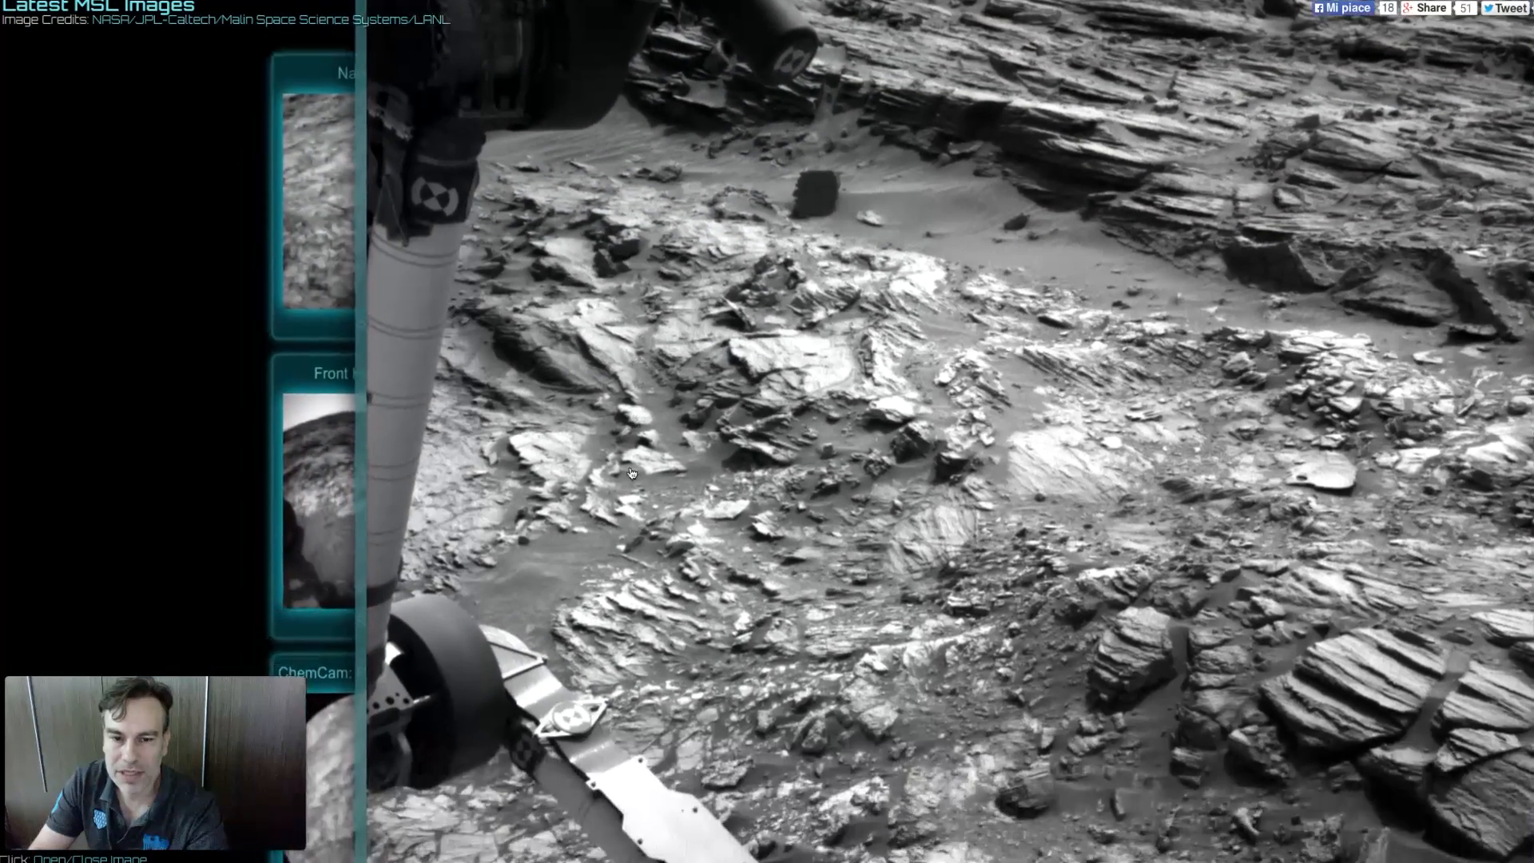
- Enlarge one Navcam photo from the grid and close it again
{"action": "scroll", "scroll_direction": "down", "scroll_amount": 3}
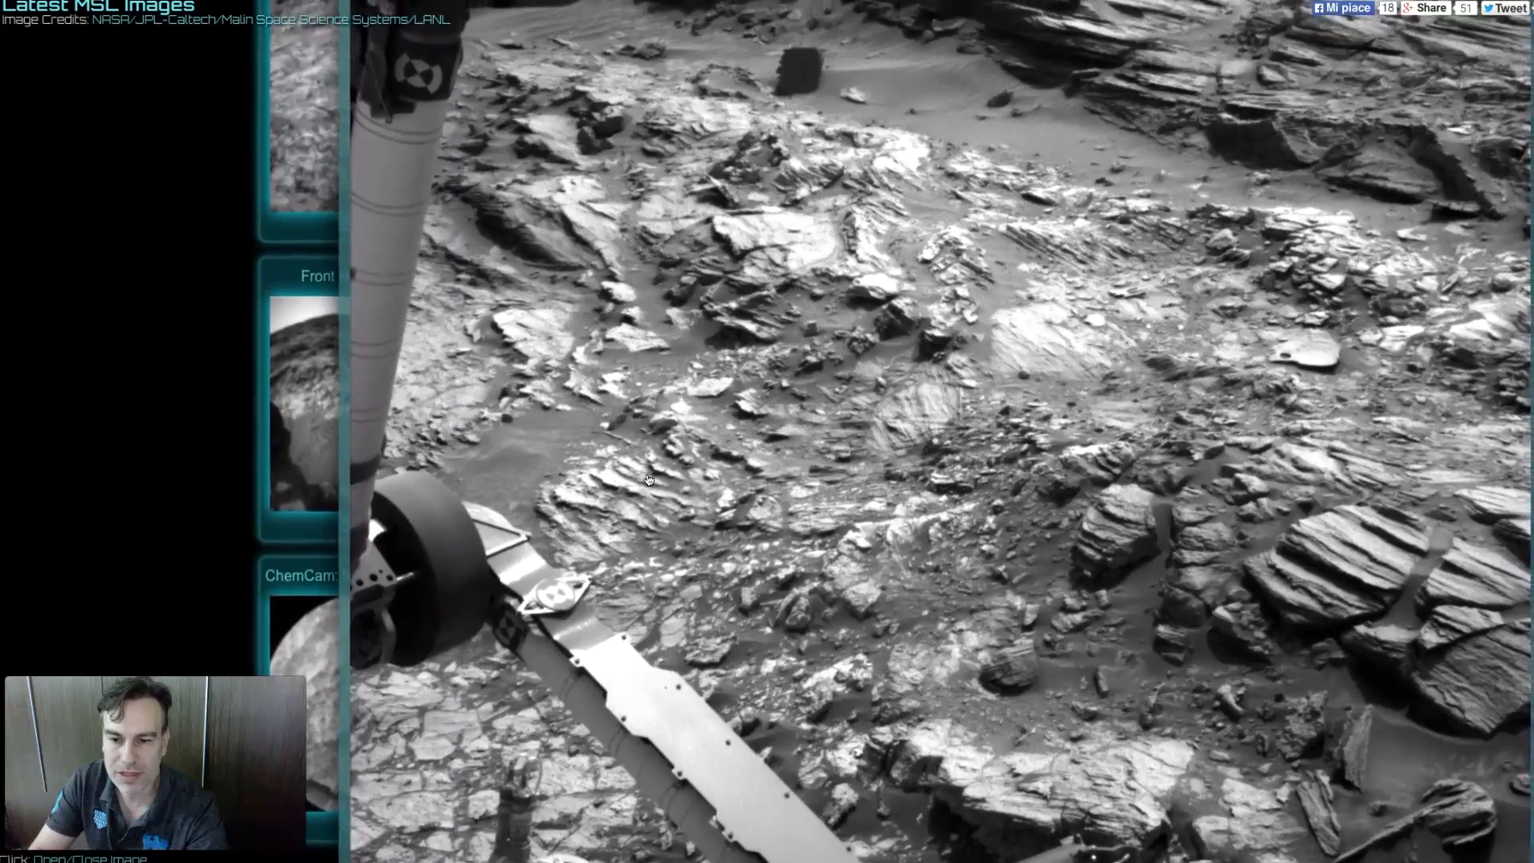
{"action": "left_click", "coordinate": [645, 480]}
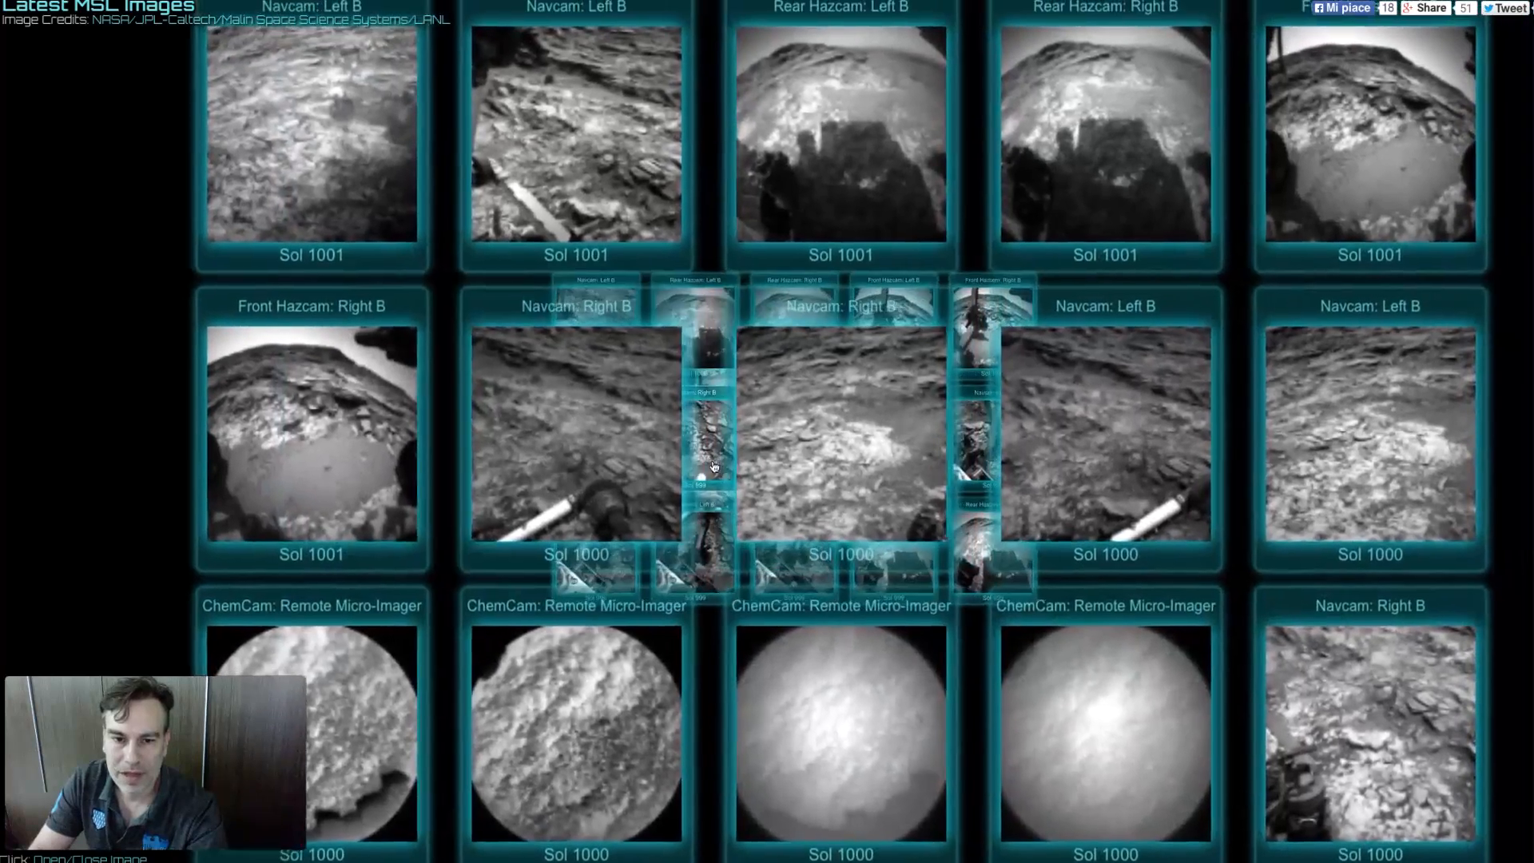
- Scroll the 3D gallery back through Sols 998, 997 and 995 to the Navcam Right and Left B tiles
{"action": "scroll", "scroll_direction": "down", "scroll_amount": 3}
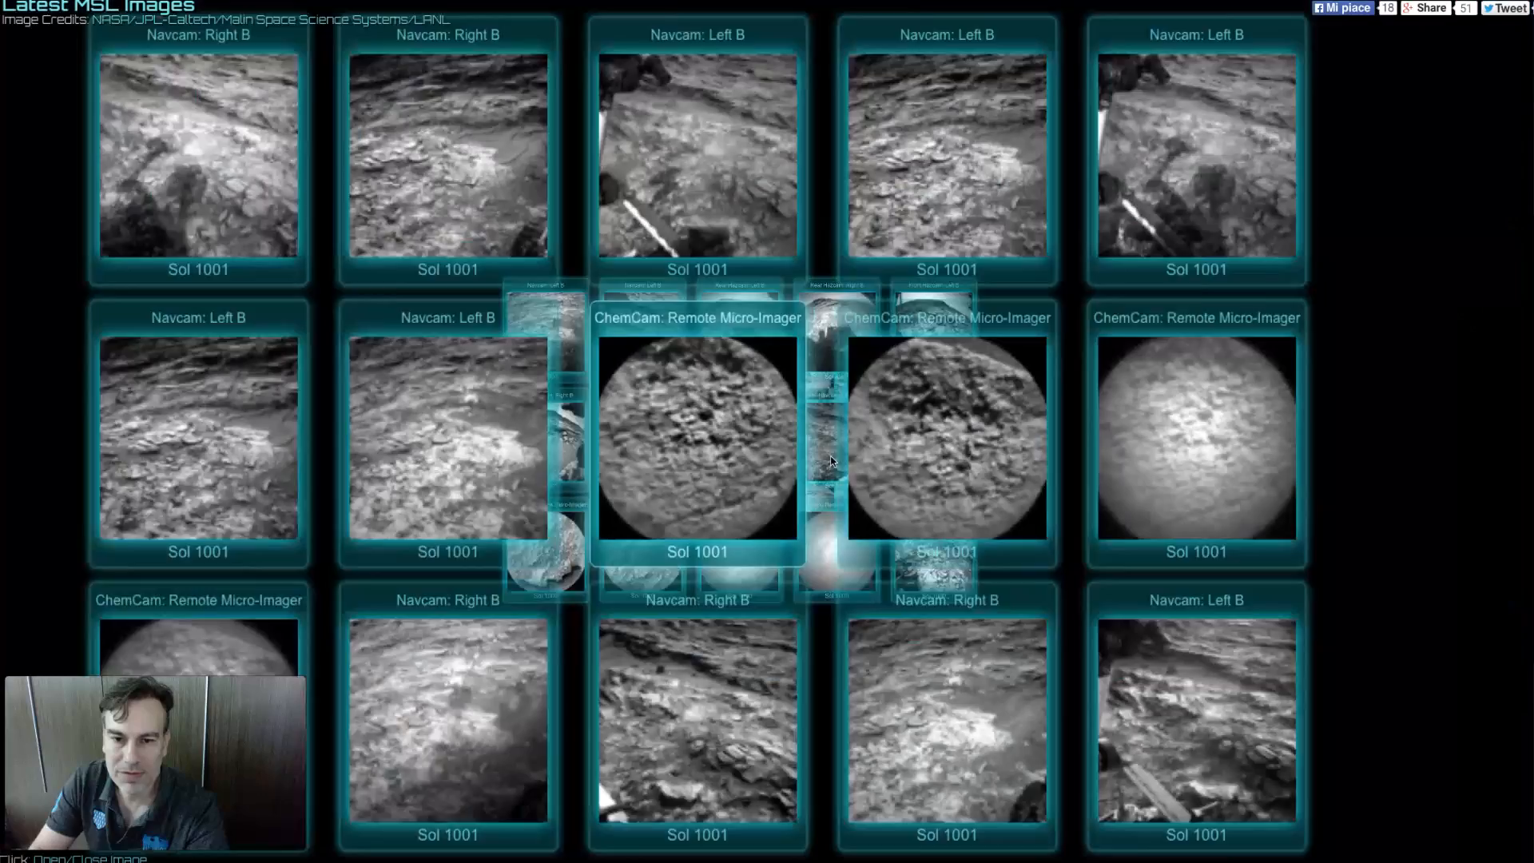
{"action": "left_click", "coordinate": [697, 442]}
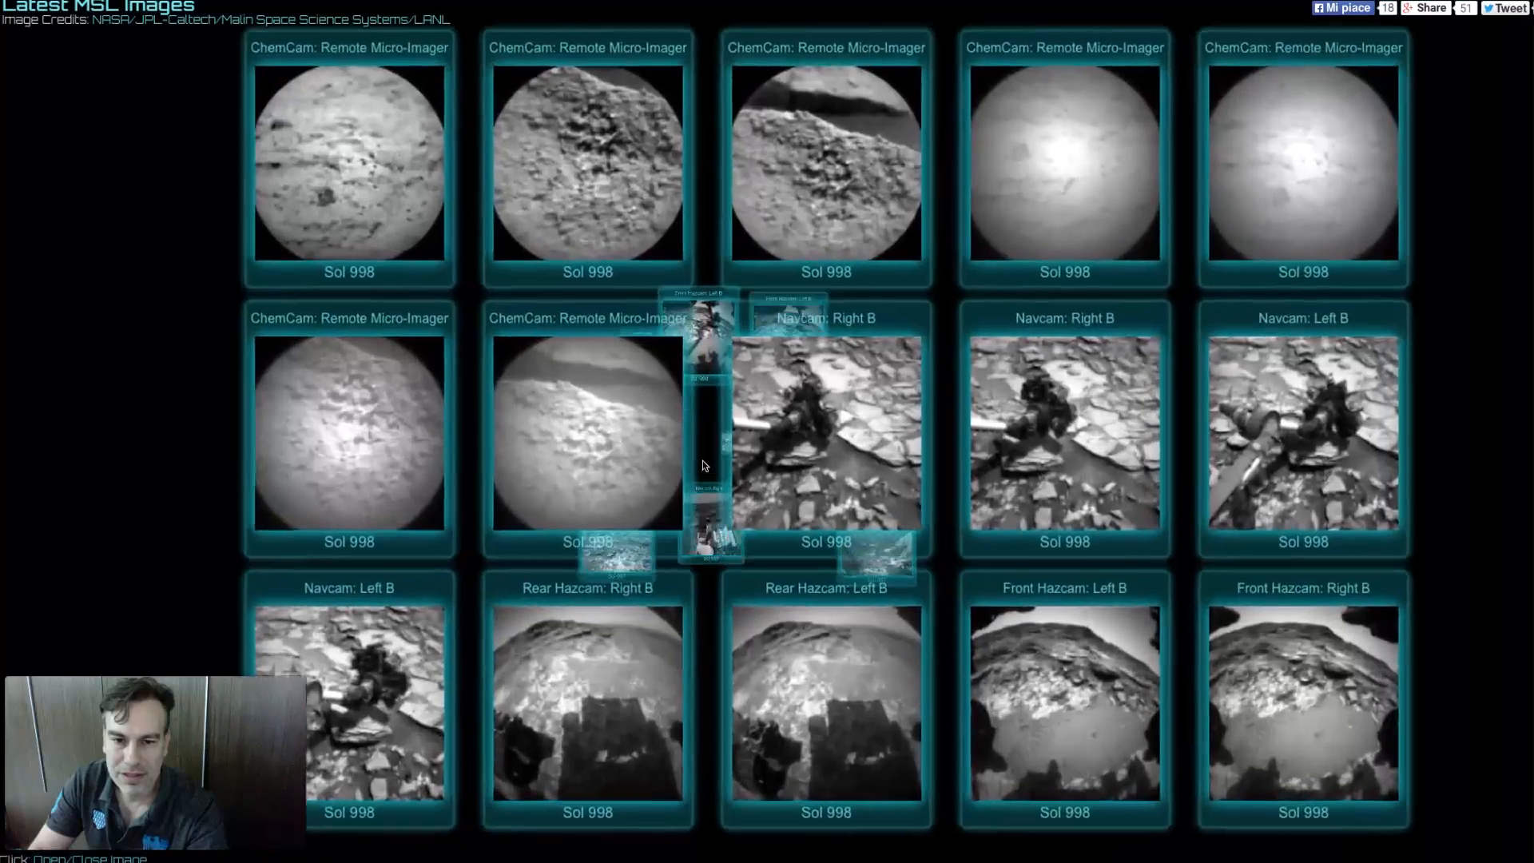
{"action": "scroll", "scroll_direction": "down", "scroll_amount": 3}
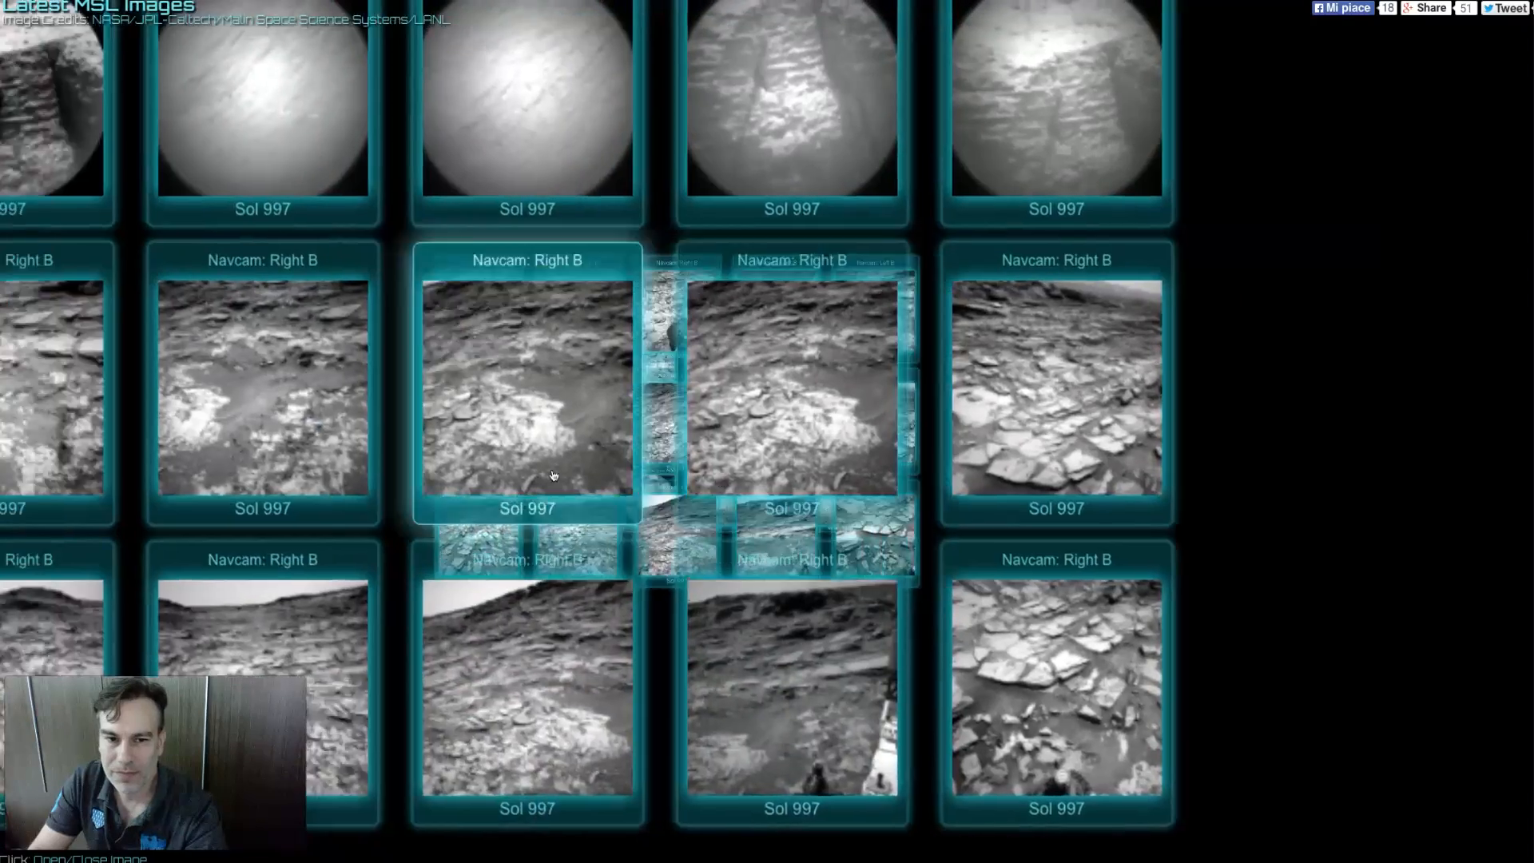
{"action": "scroll", "scroll_direction": "up", "scroll_amount": 3}
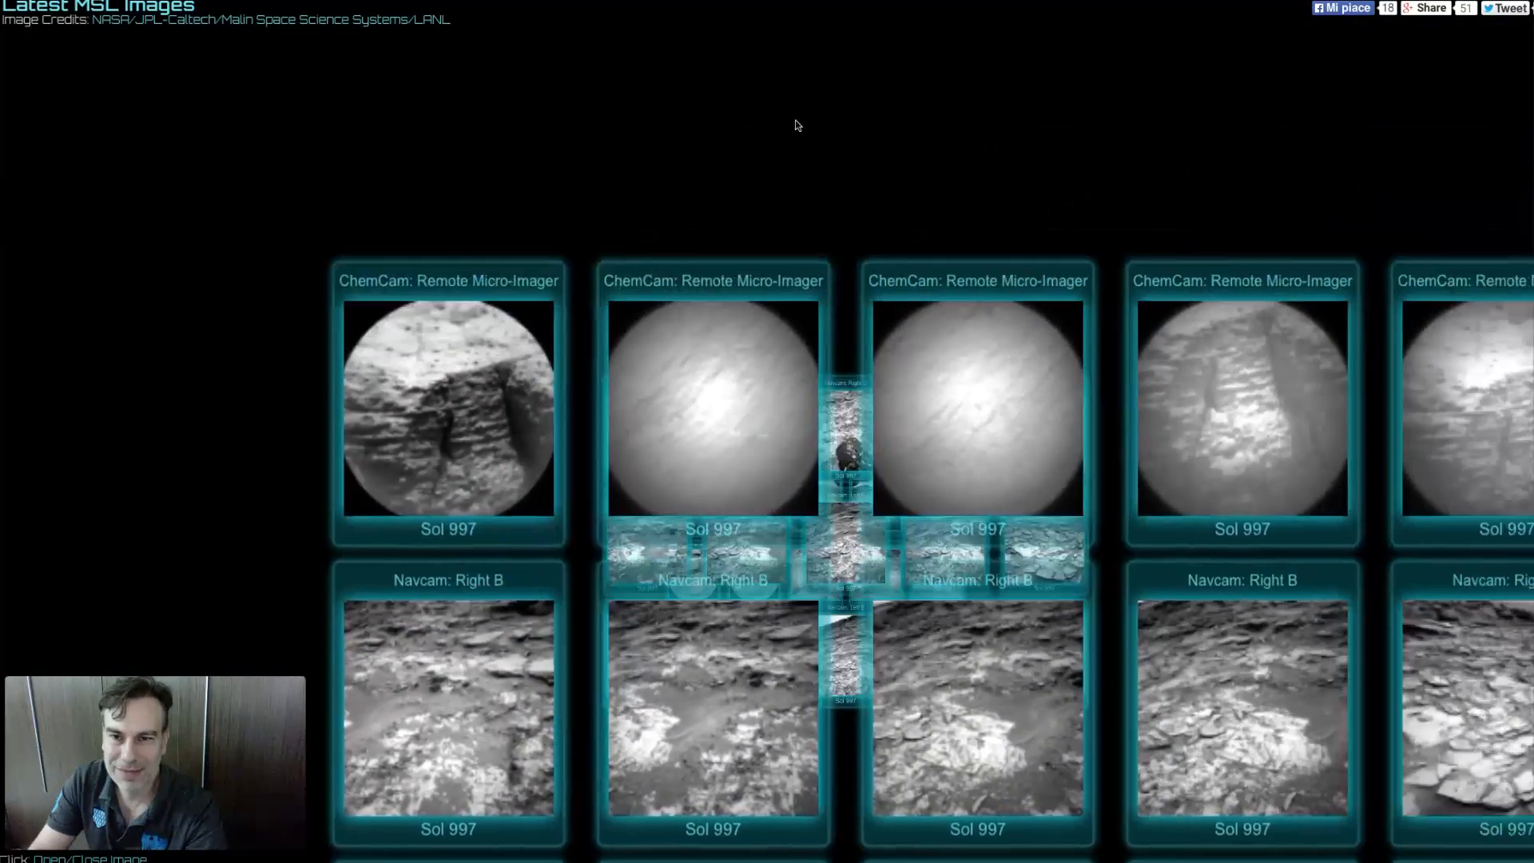
{"action": "scroll", "scroll_direction": "down", "scroll_amount": 3}
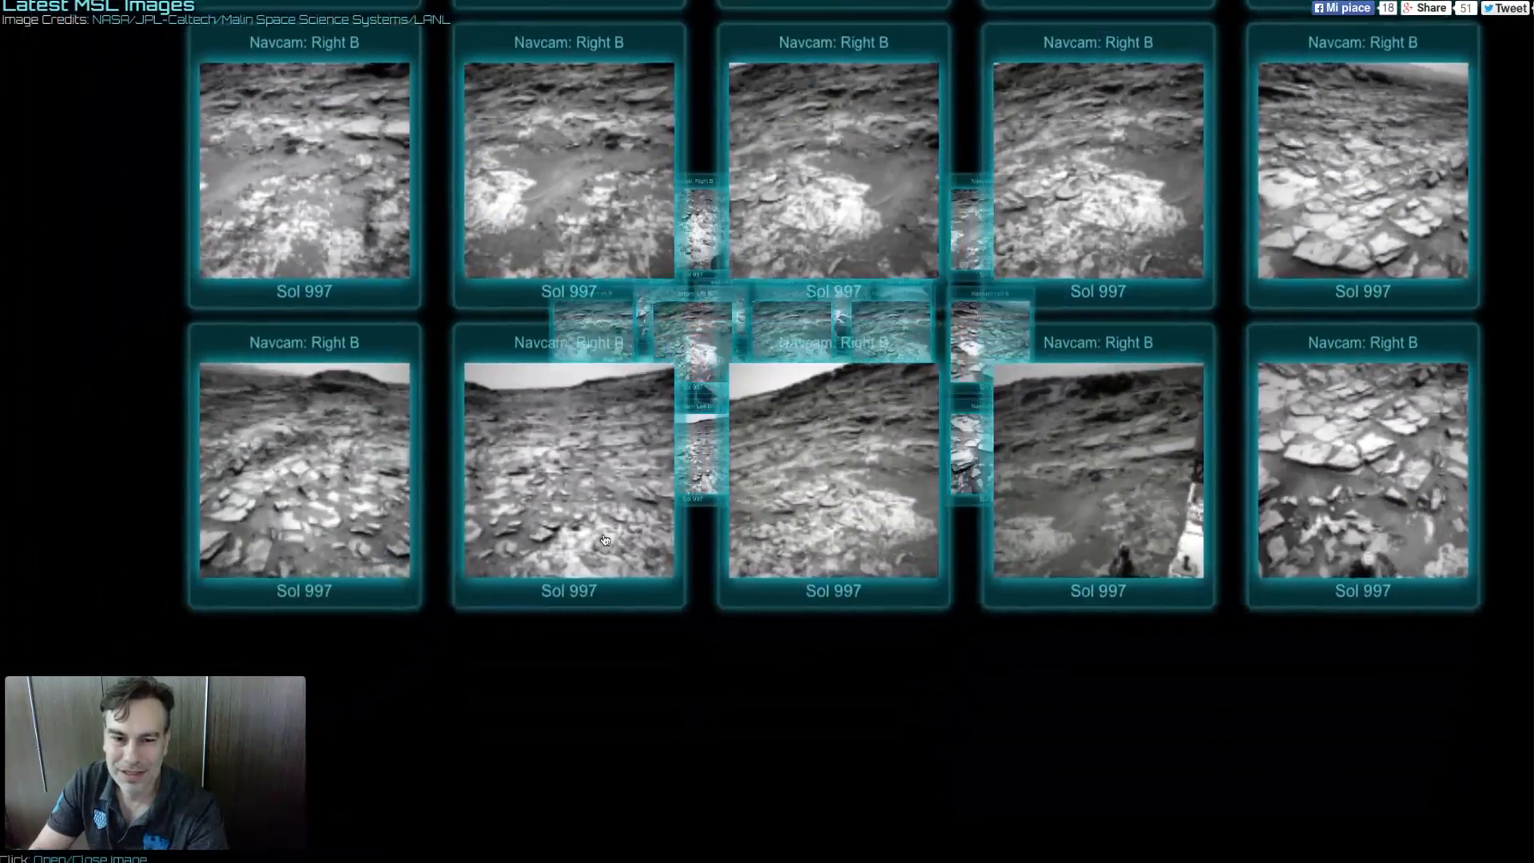
{"action": "scroll", "scroll_direction": "down", "scroll_amount": 3}
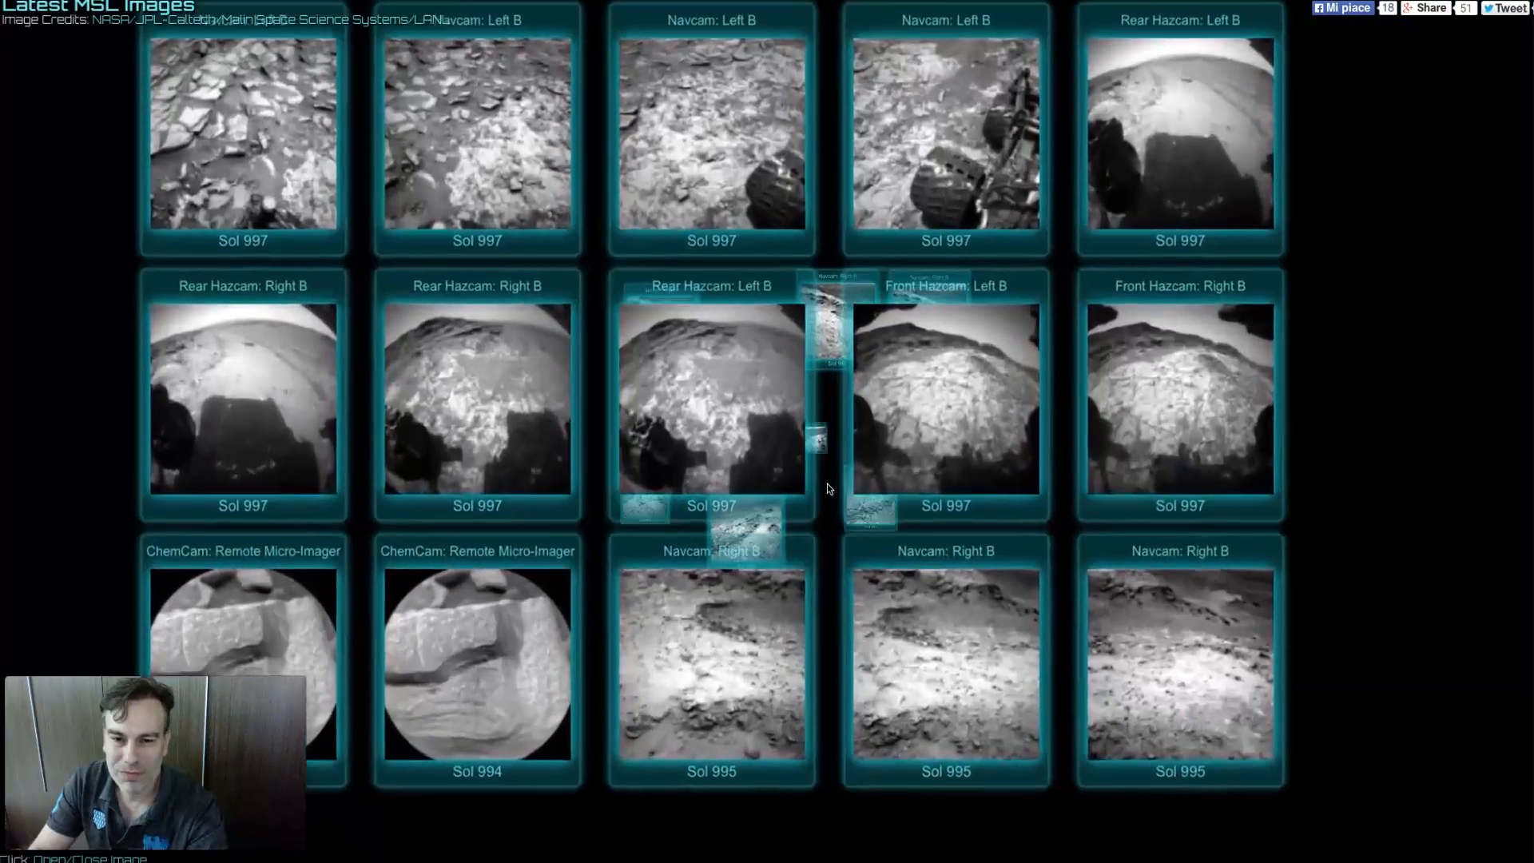
{"action": "scroll", "scroll_direction": "down", "scroll_amount": 3}
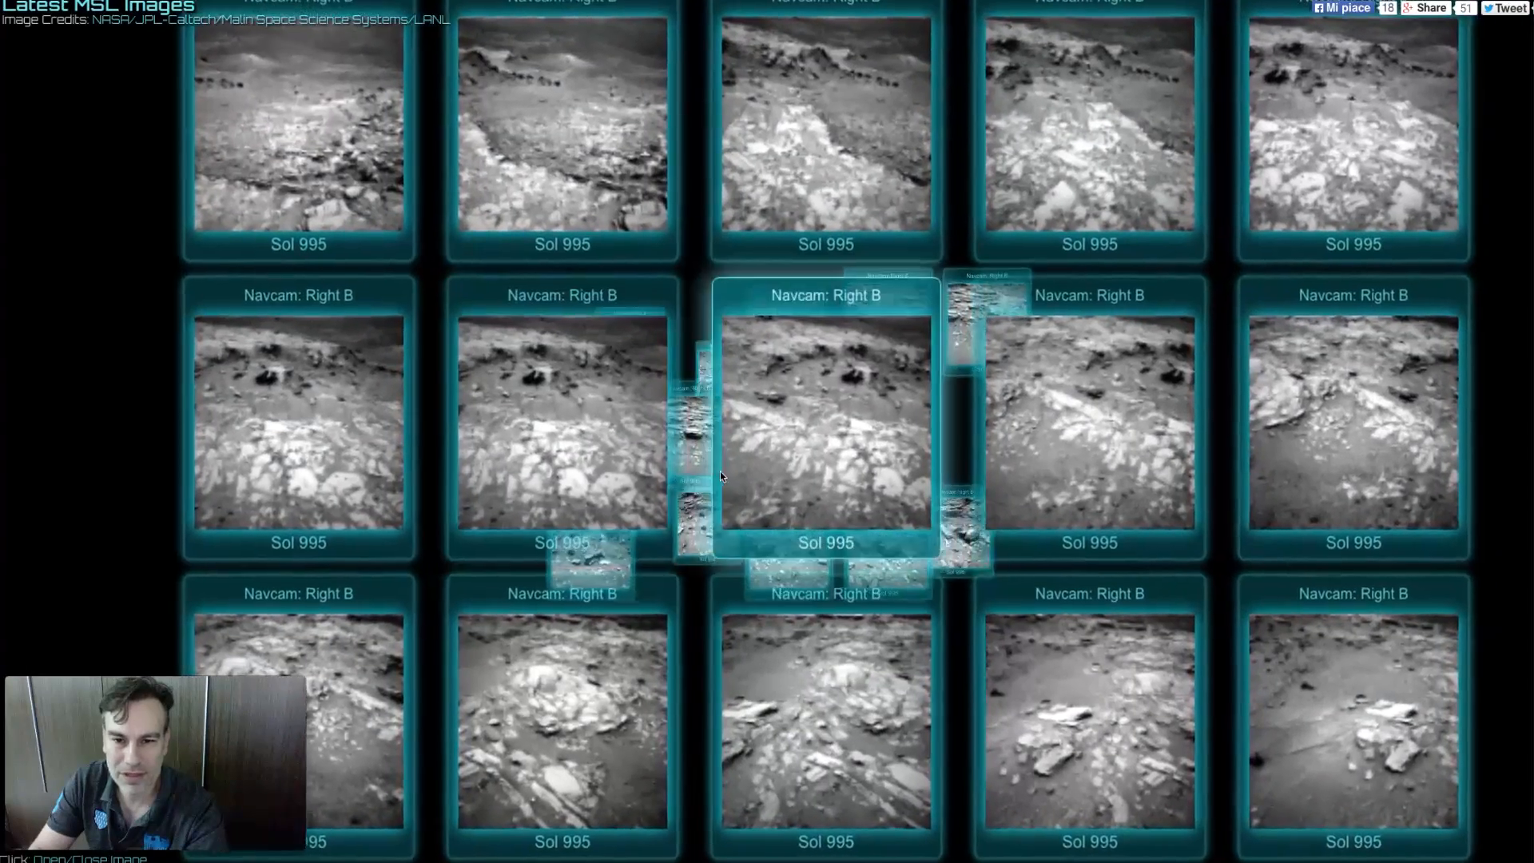
{"action": "scroll", "scroll_direction": "down", "scroll_amount": 3}
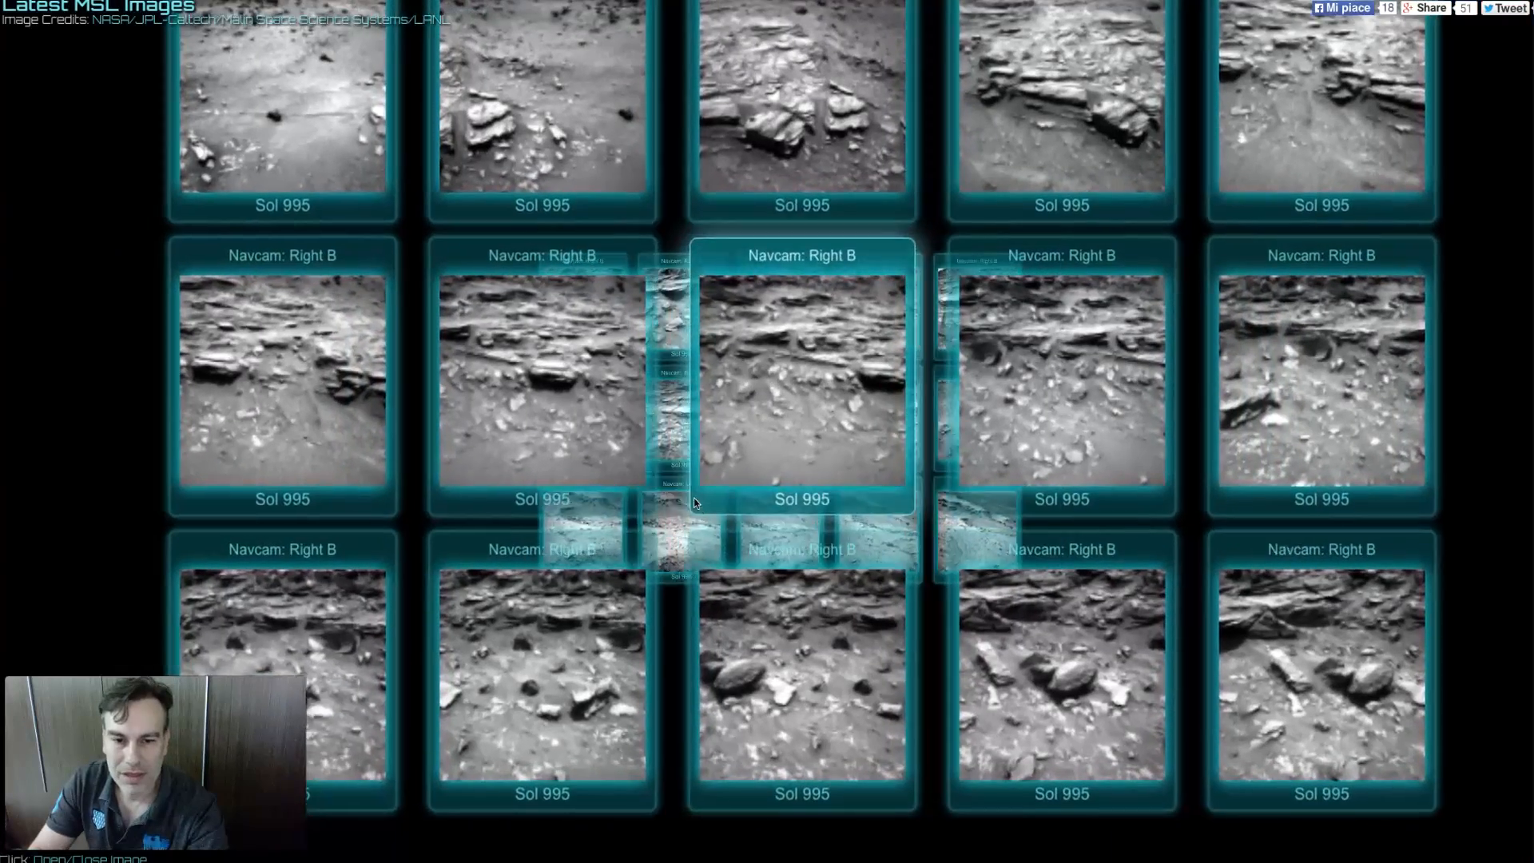
{"action": "scroll", "scroll_direction": "down", "scroll_amount": 3}
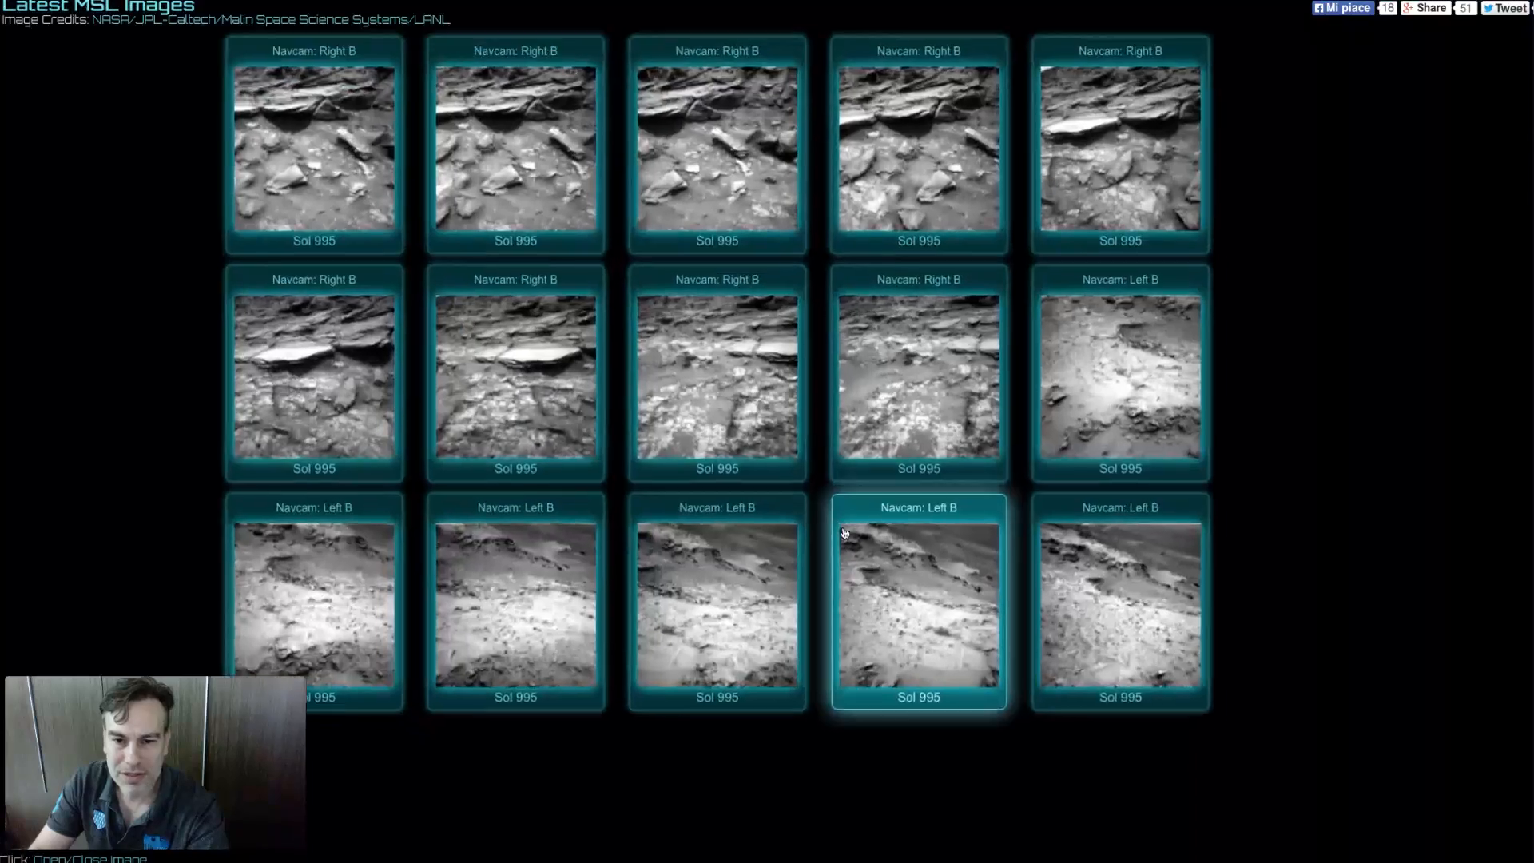
- Return to the Sol 995 Navcam Right B rows and enlarge one photo with its dates
{"action": "scroll", "scroll_direction": "down", "scroll_amount": 3}
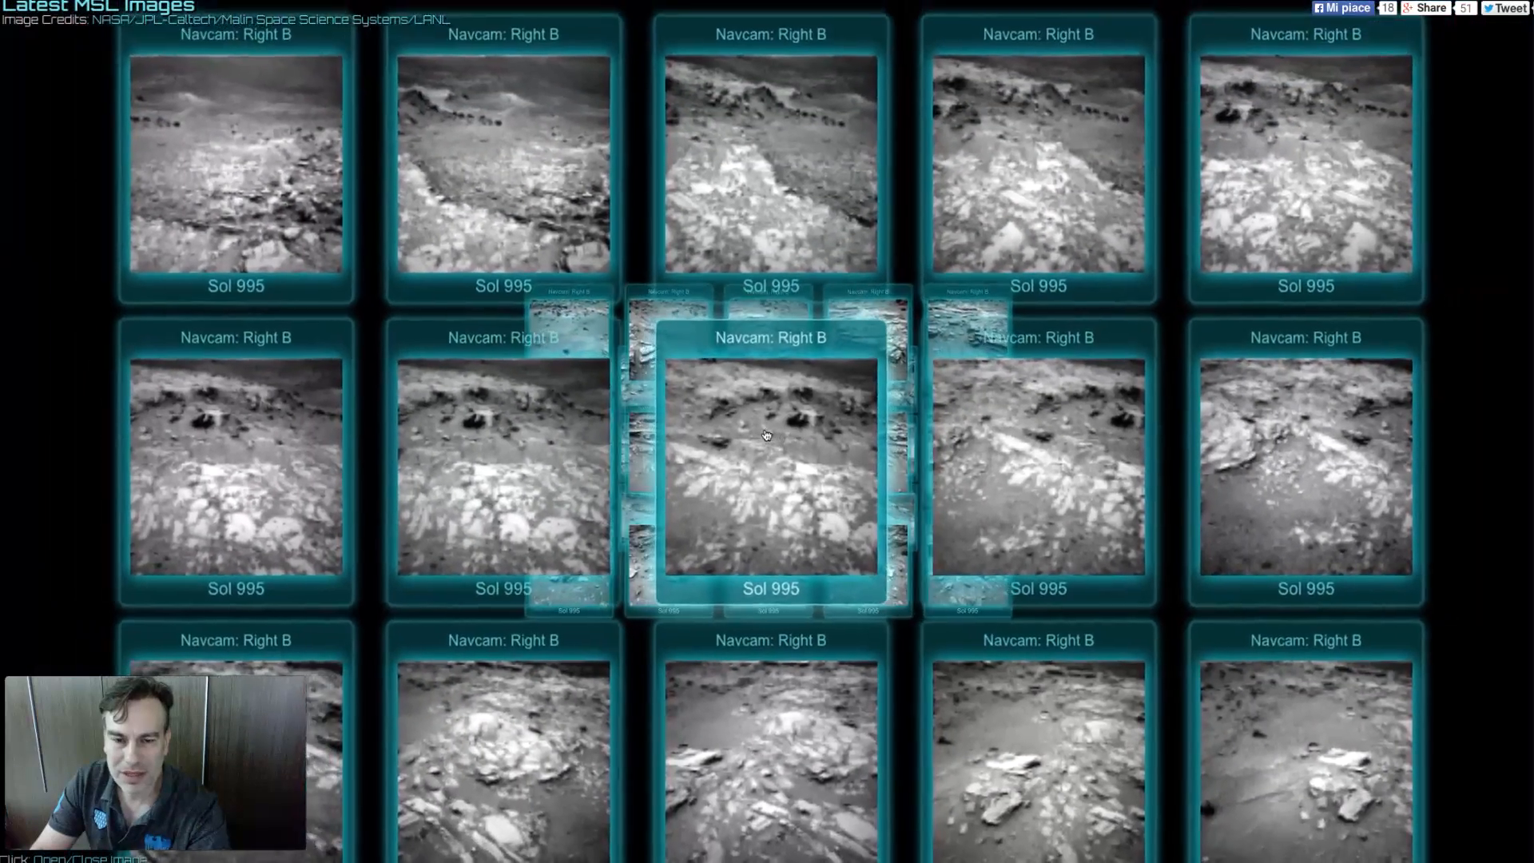
{"action": "scroll", "scroll_direction": "down", "scroll_amount": 3}
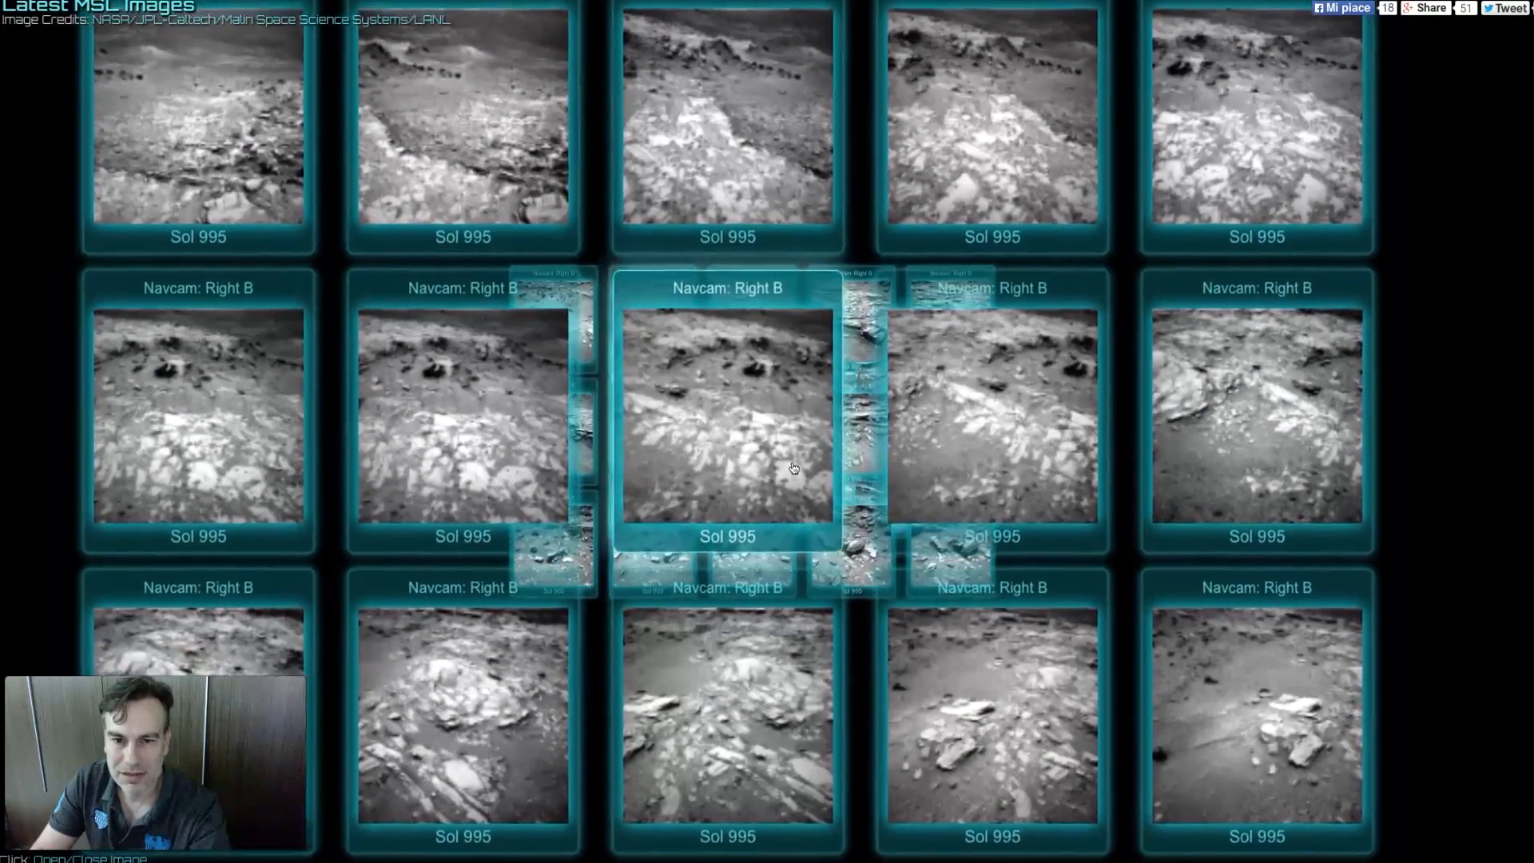
{"action": "left_click", "coordinate": [727, 420]}
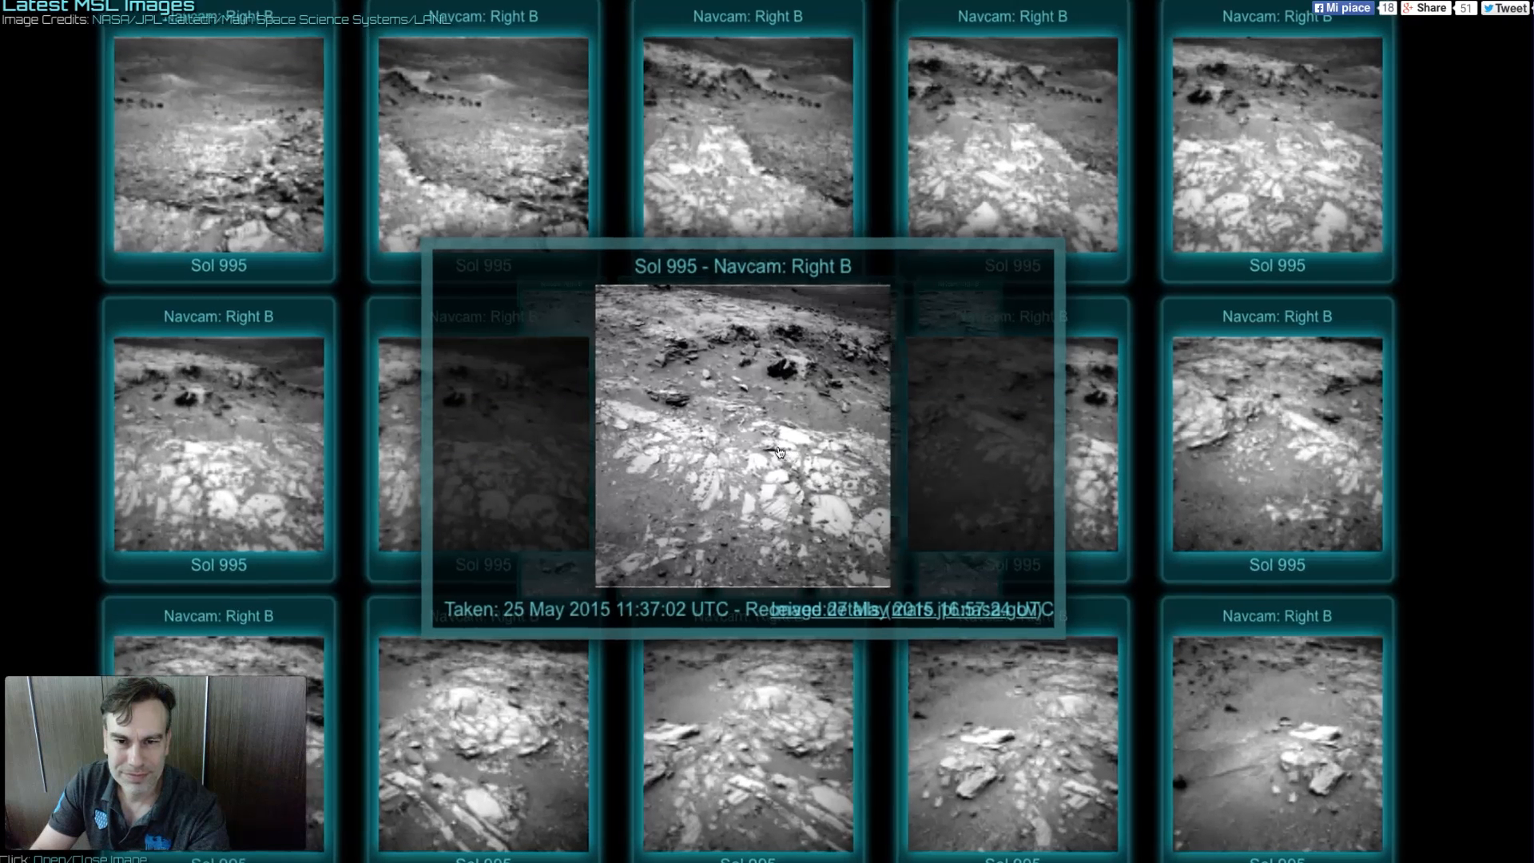
- Move on from the enlarged Sol 995 photo to NASA JPL's Curiosity Raw Images page
{"action": "scroll", "scroll_direction": "down", "scroll_amount": 3}
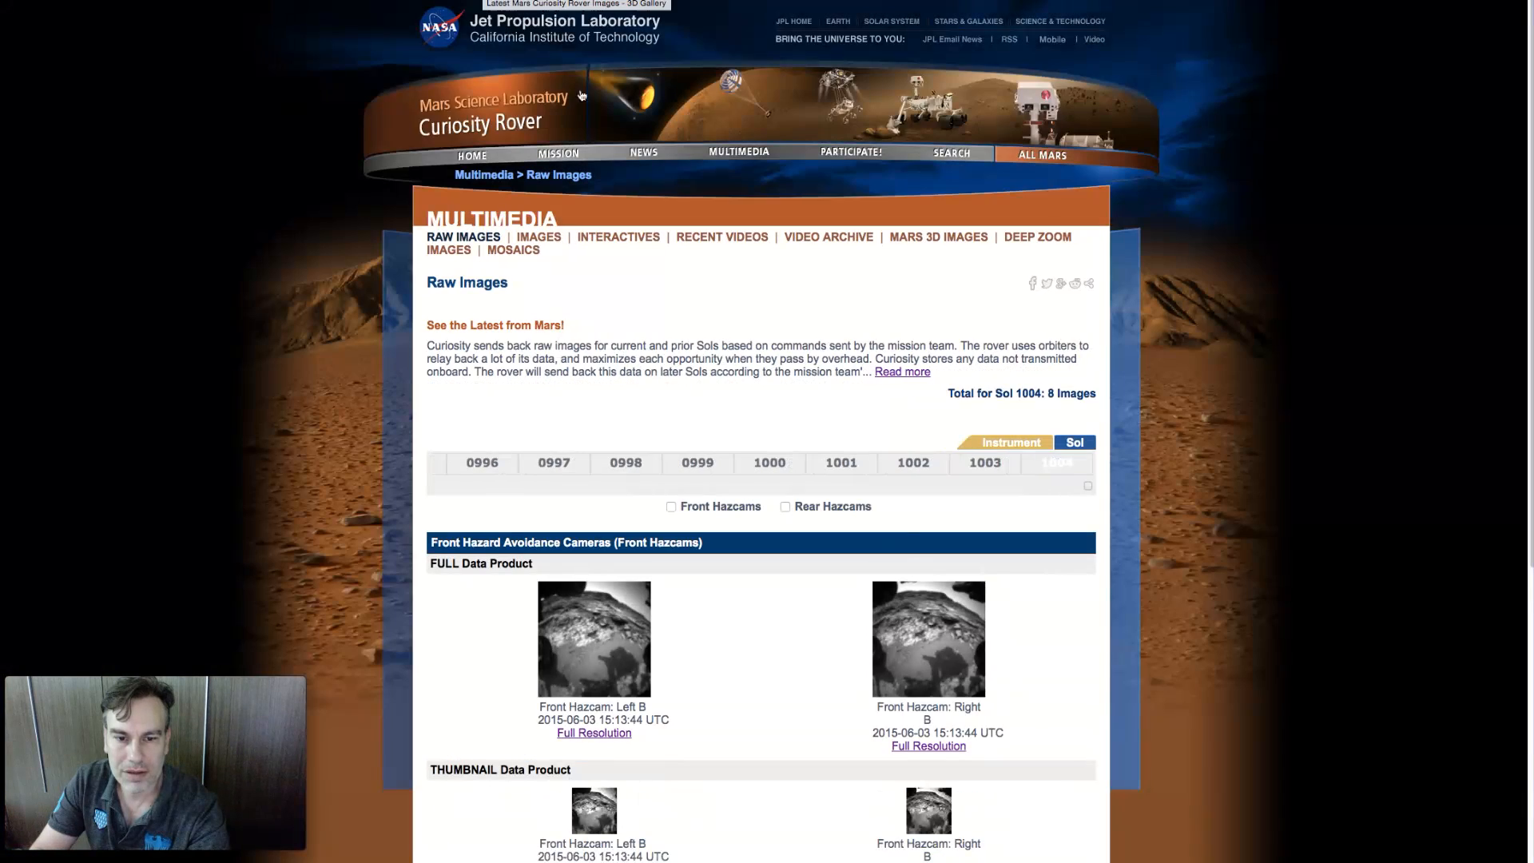
- Scroll the Raw Images page through the eight Sol 1004 front and rear Hazcam photos
{"action": "scroll", "scroll_direction": "down", "scroll_amount": 3}
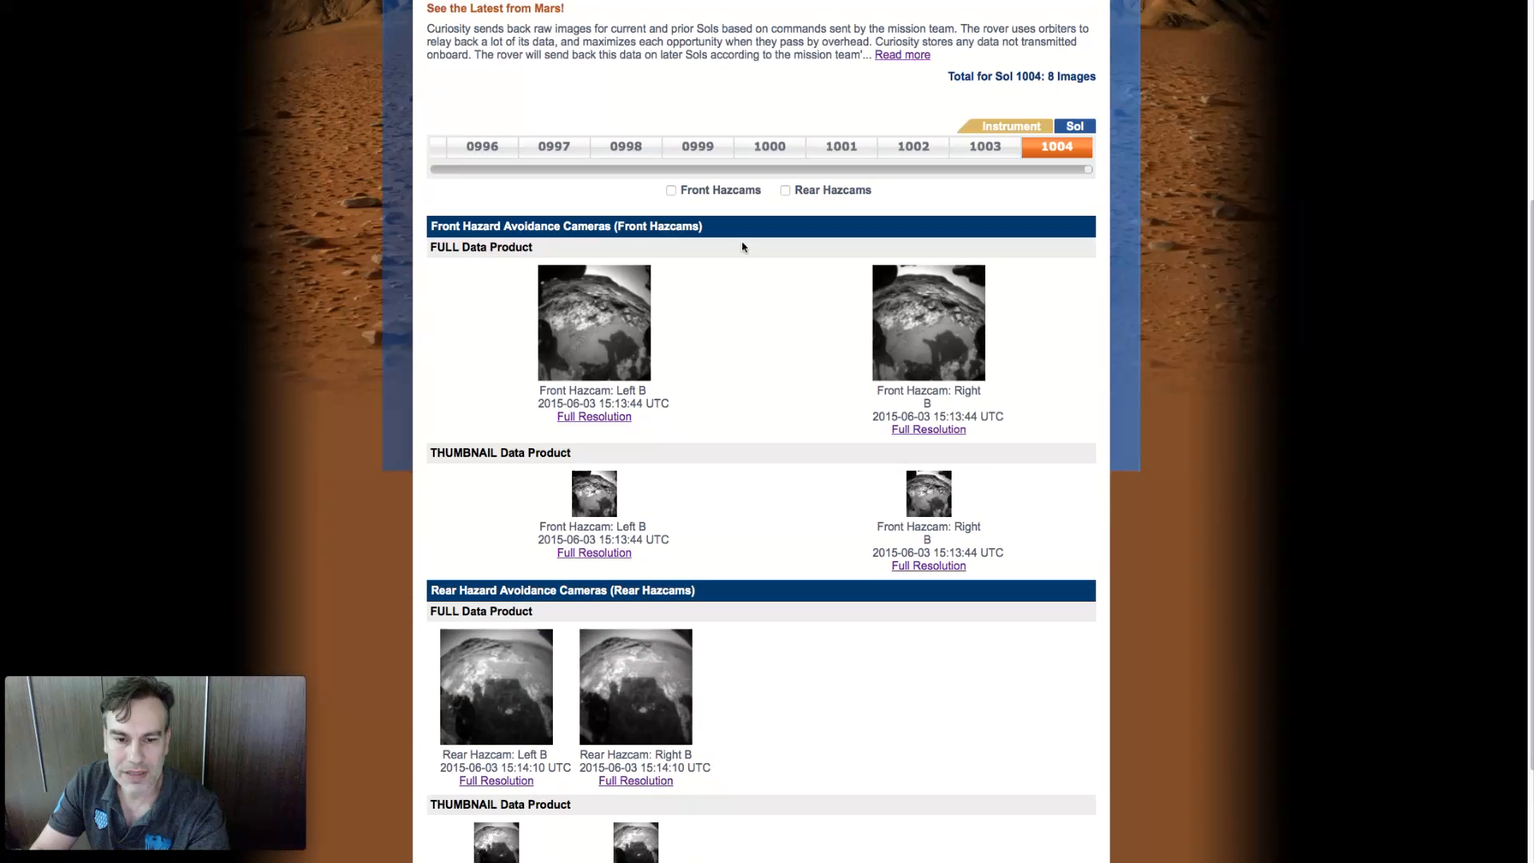
{"action": "scroll", "scroll_direction": "up", "scroll_amount": 3}
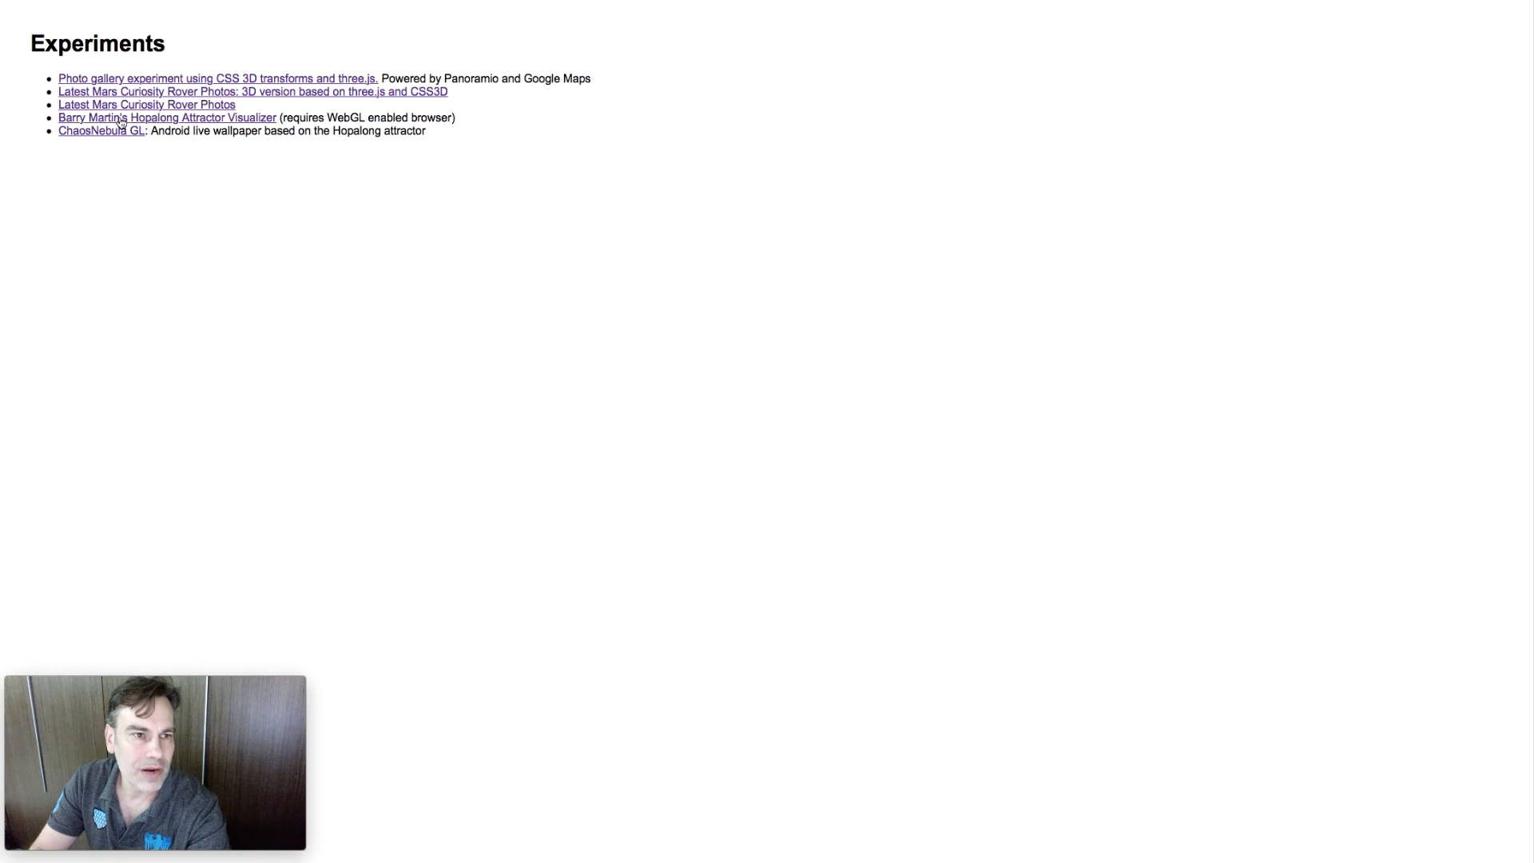
{"action": "mouse_move", "coordinate": [234, 138]}
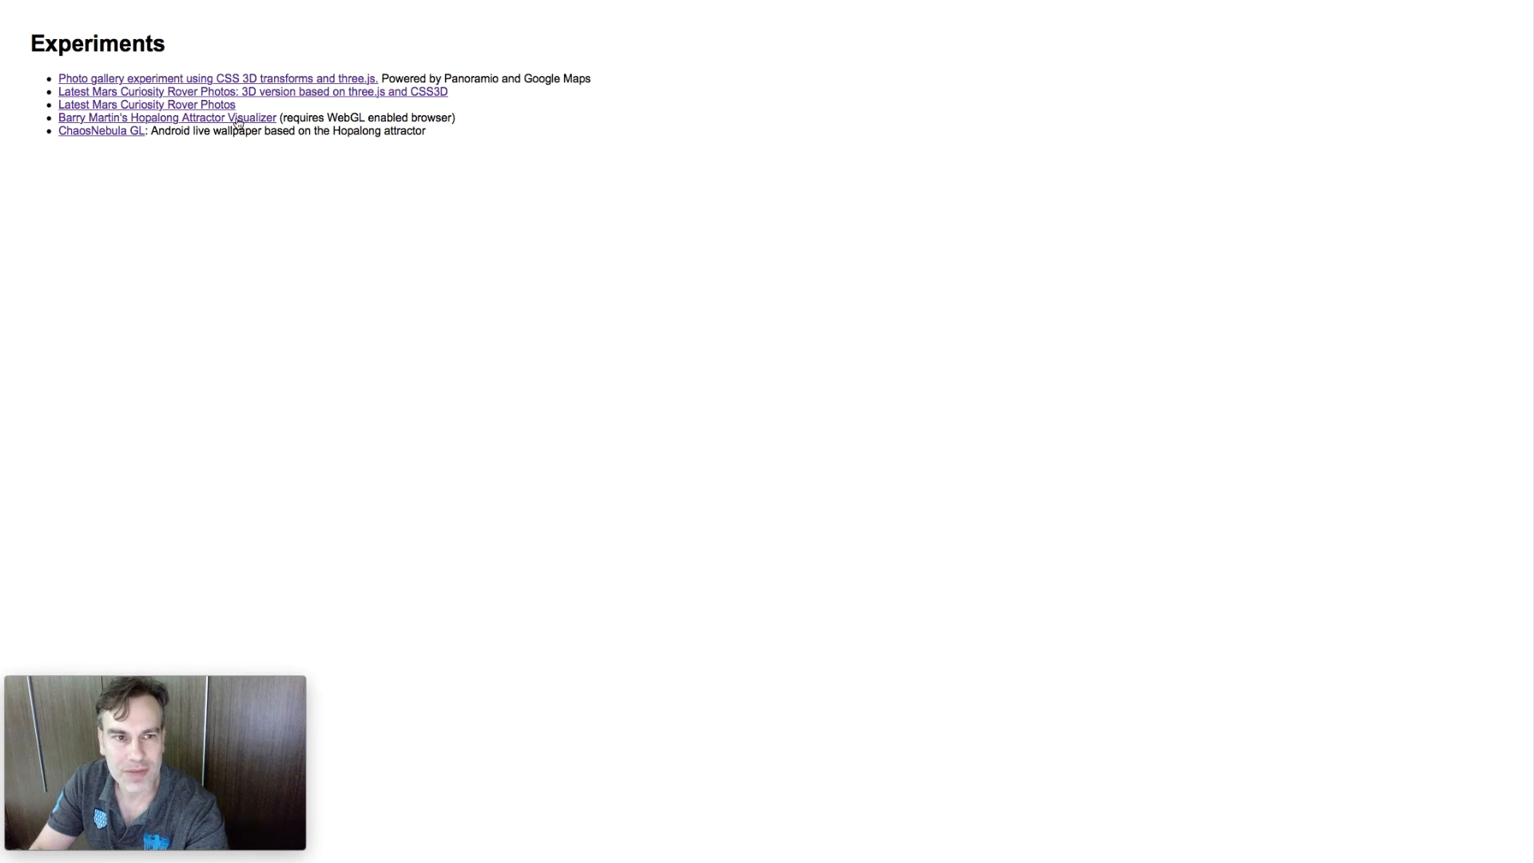
- Launch the Hopalong Attractor Visualizer from the Experiments page, rendering green and blue orbits
{"action": "left_click", "coordinate": [166, 117]}
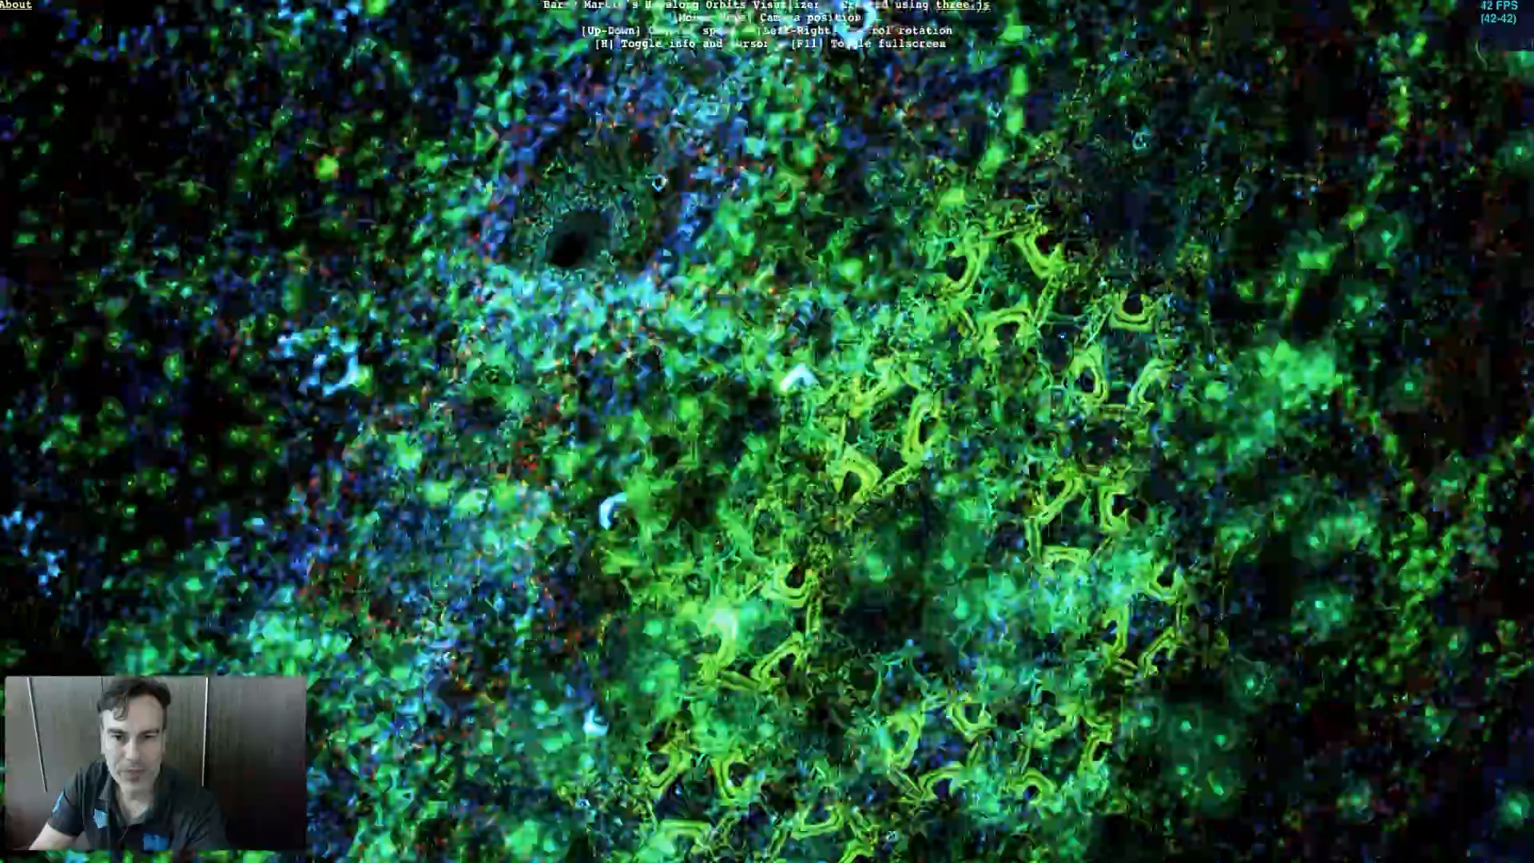